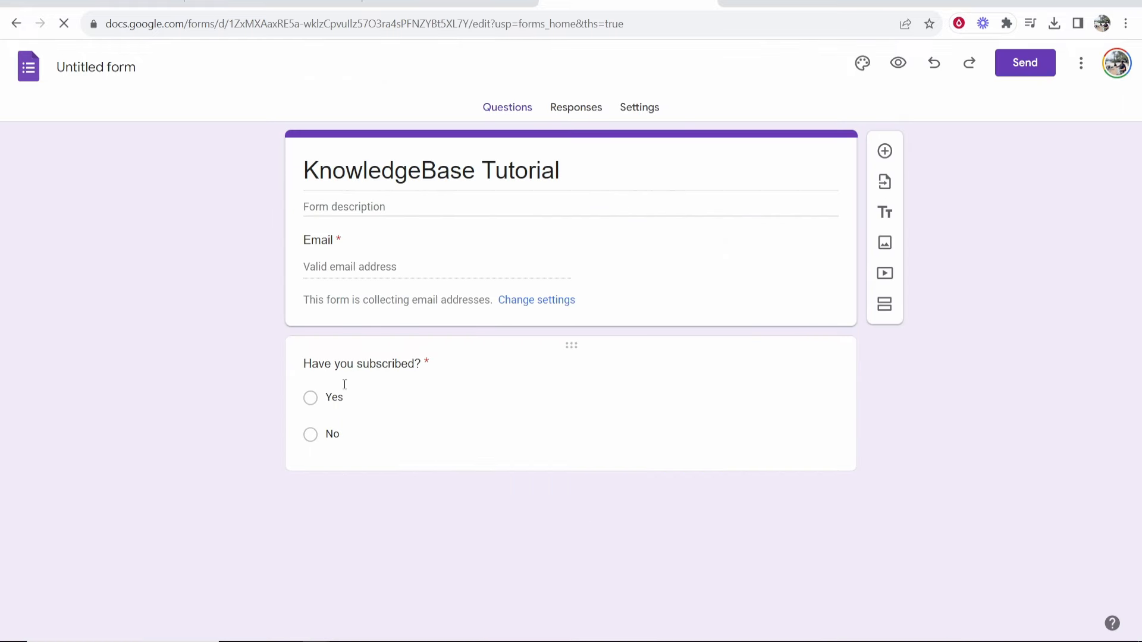
# Step: Retitle the question 'Services' with options '$100 - Channel Review' and '$200 - Channel manager'
pyautogui.click(363, 363)
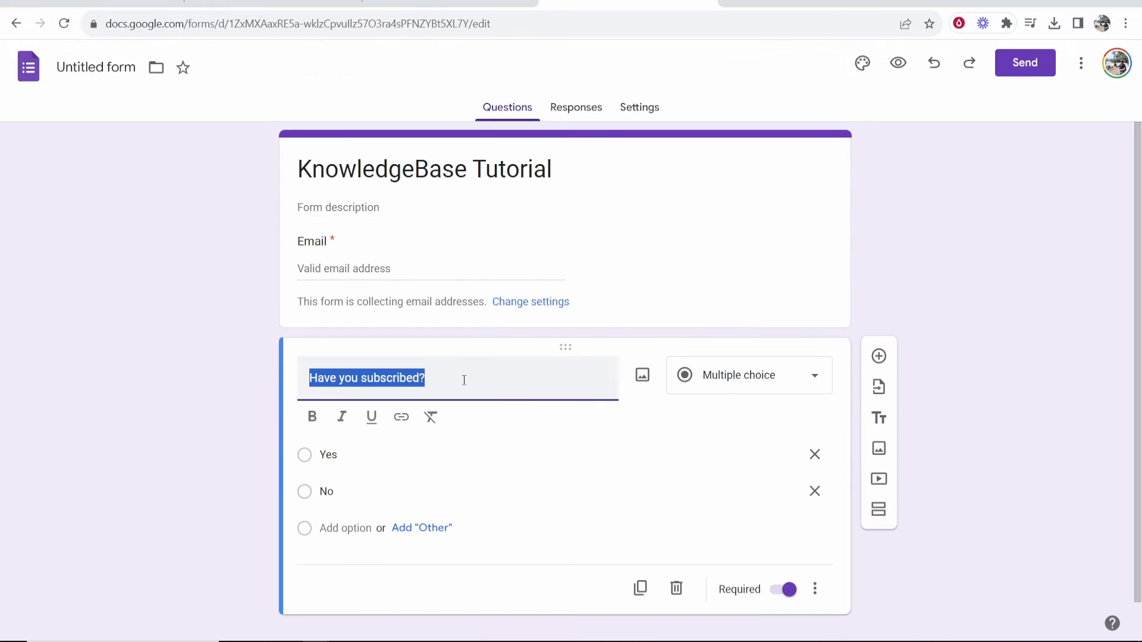
pyautogui.write('Services')
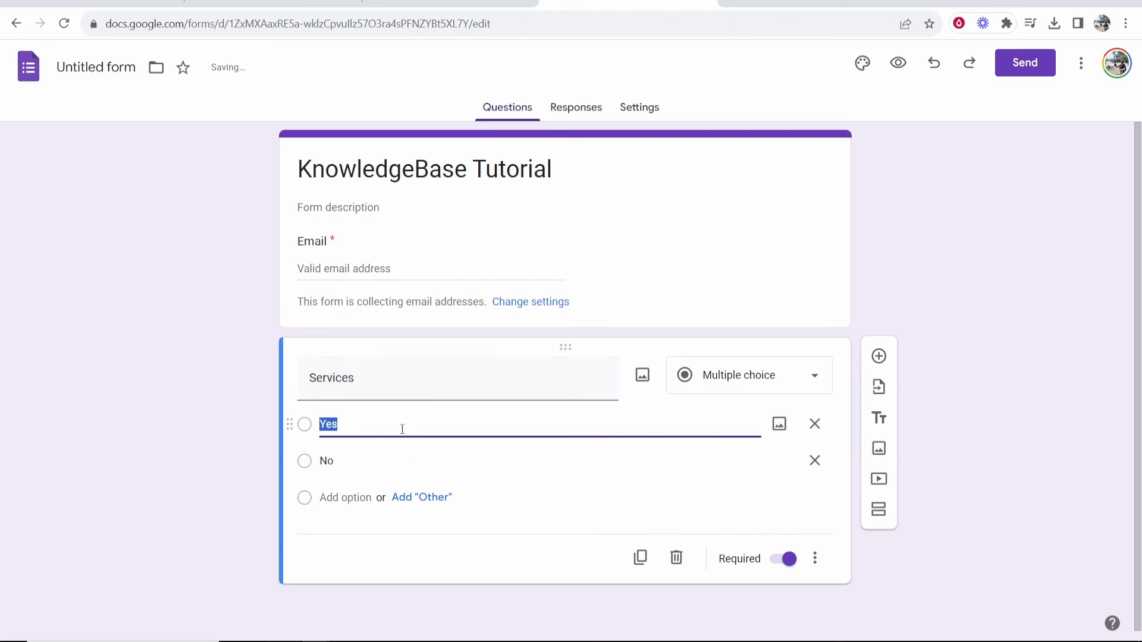
pyautogui.write('$100 - Channe')
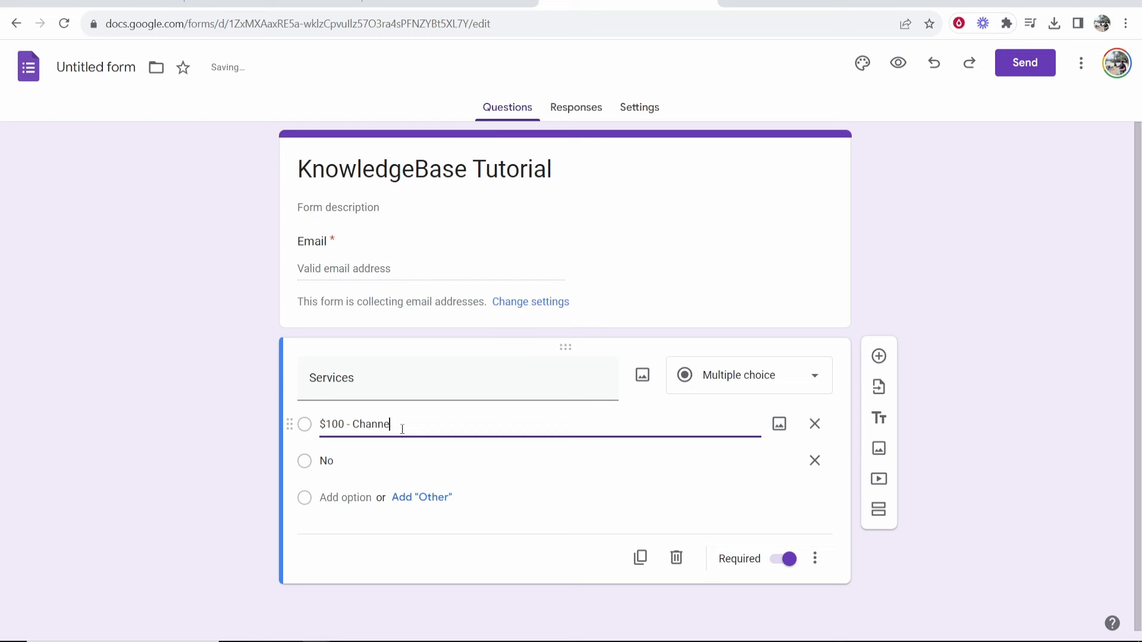
pyautogui.write('Review')
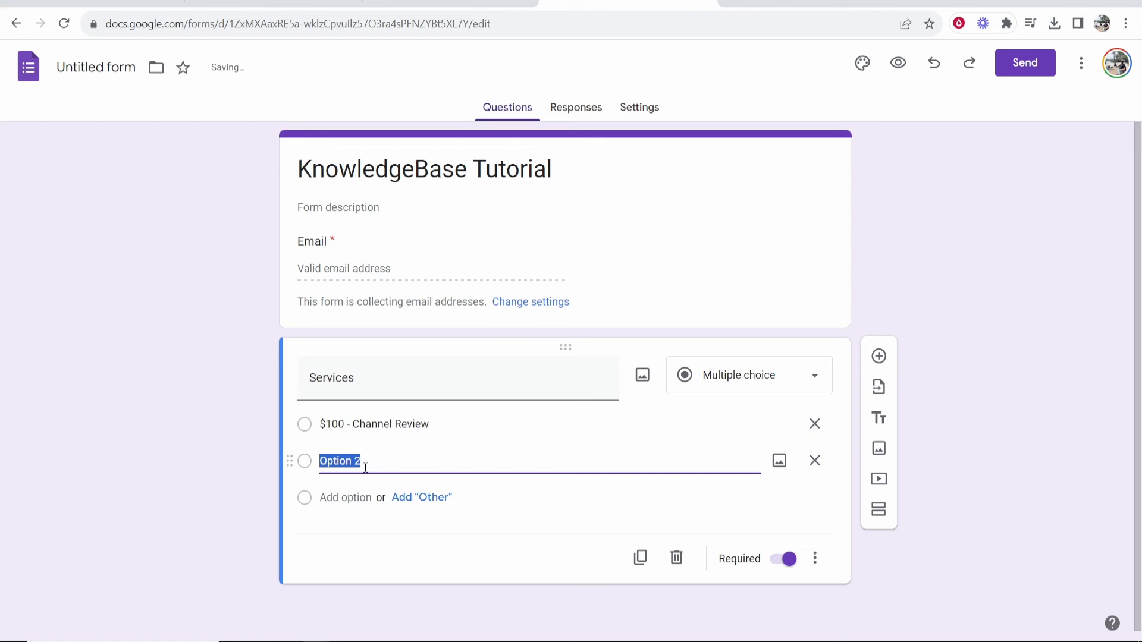
pyautogui.write('$200')
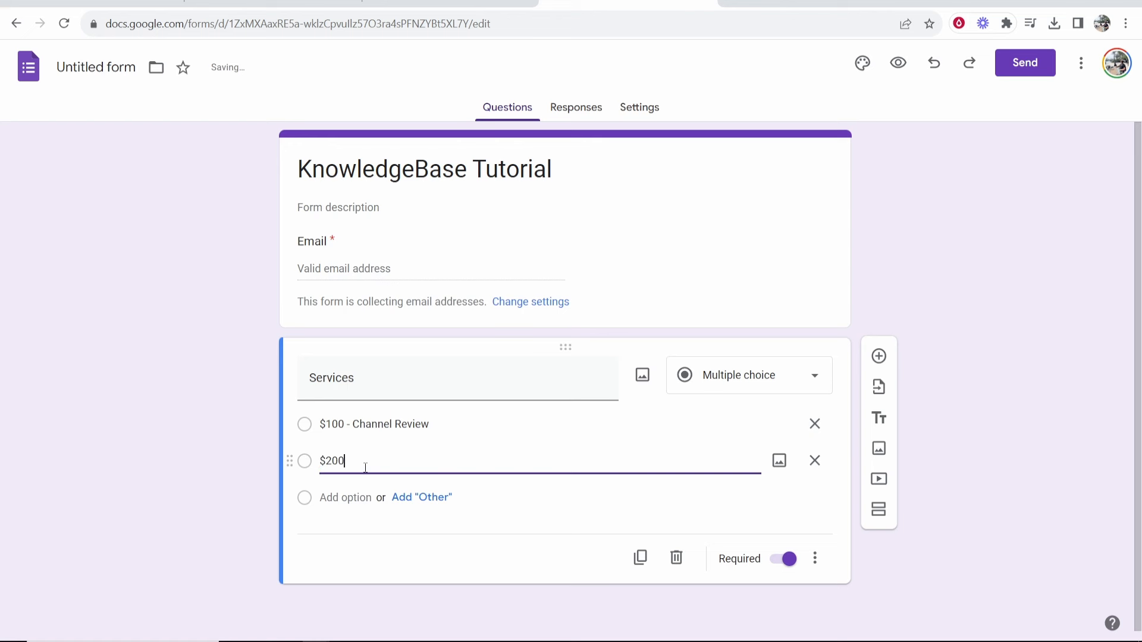
pyautogui.write('- Channel')
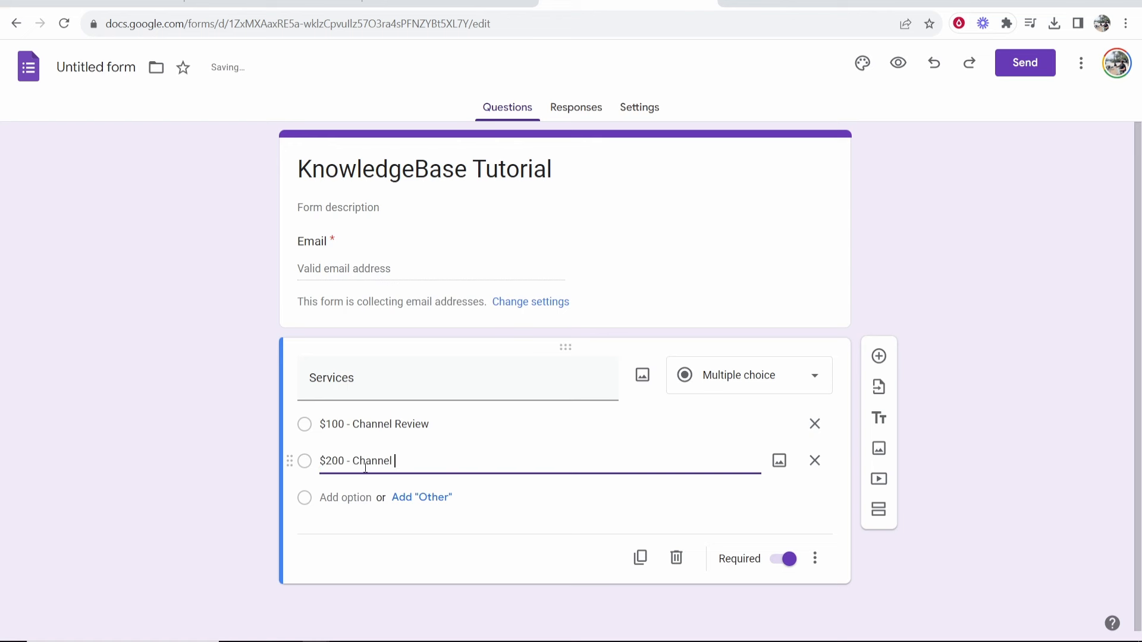
pyautogui.write('manager')
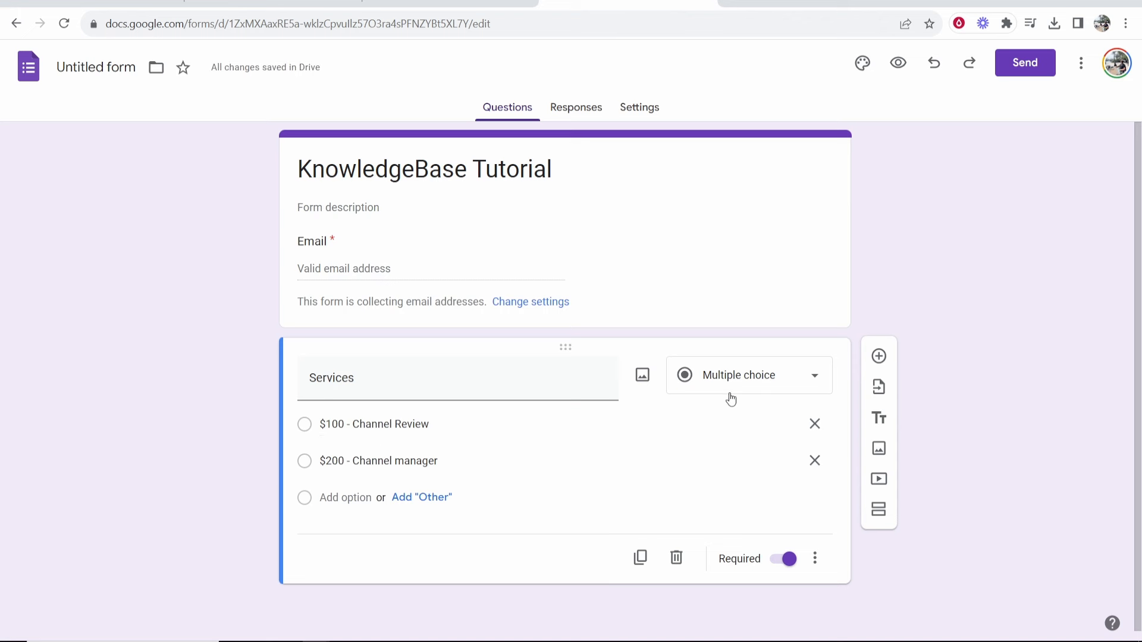
pyautogui.moveTo(643, 121)
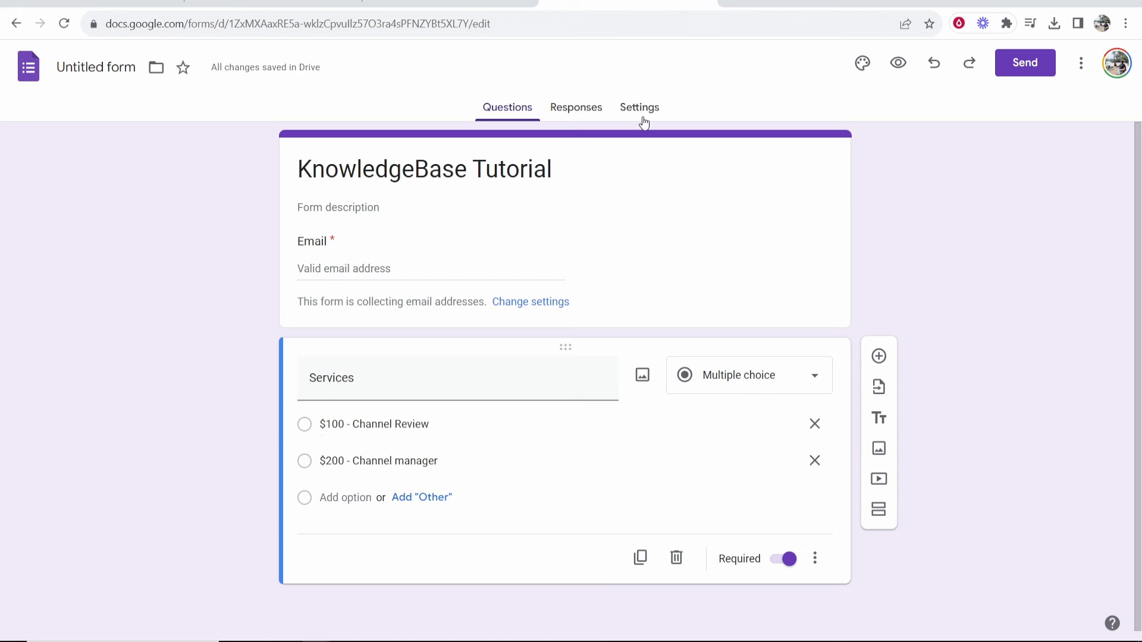
# Step: From Get add-ons, search the Marketplace for 'pay' and choose the Payable Forms suggestion
pyautogui.click(1081, 63)
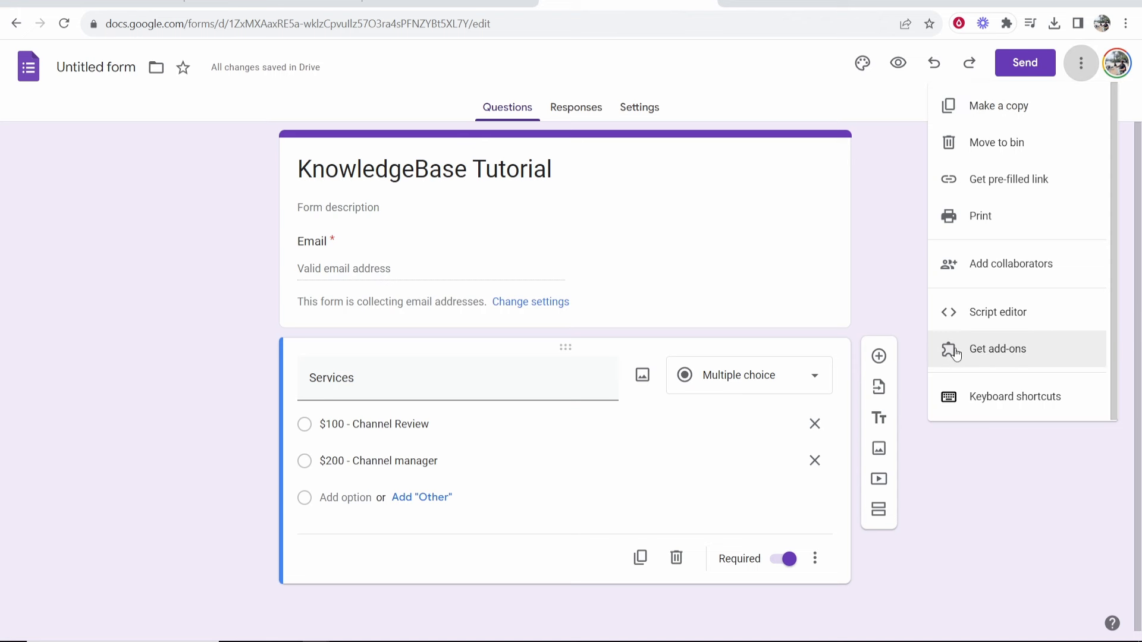
pyautogui.click(997, 349)
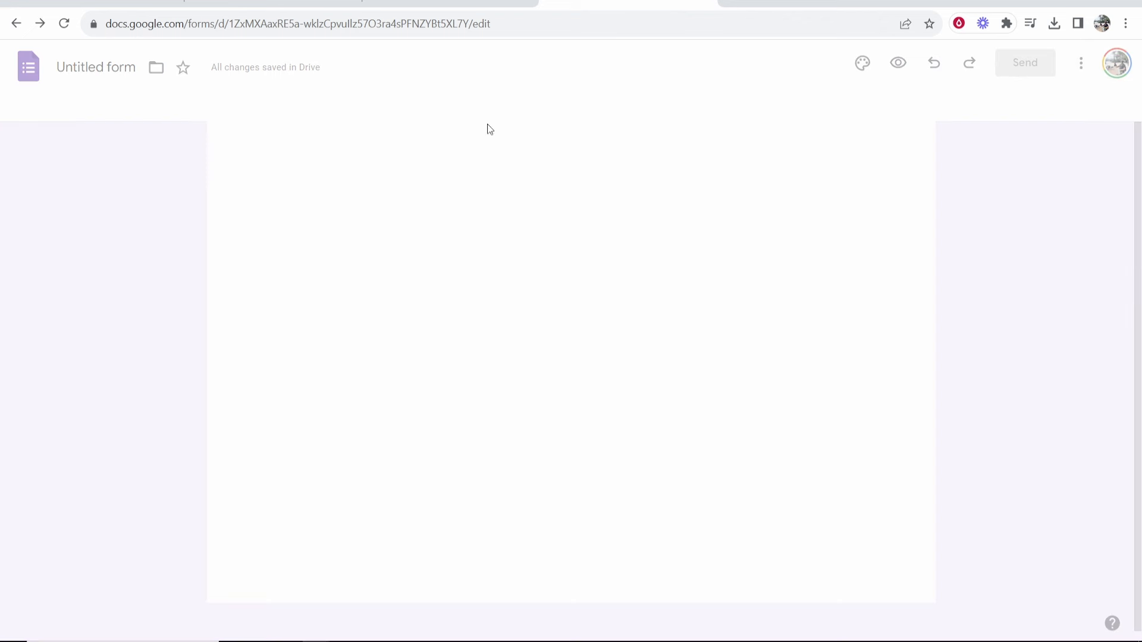
pyautogui.write('pay')
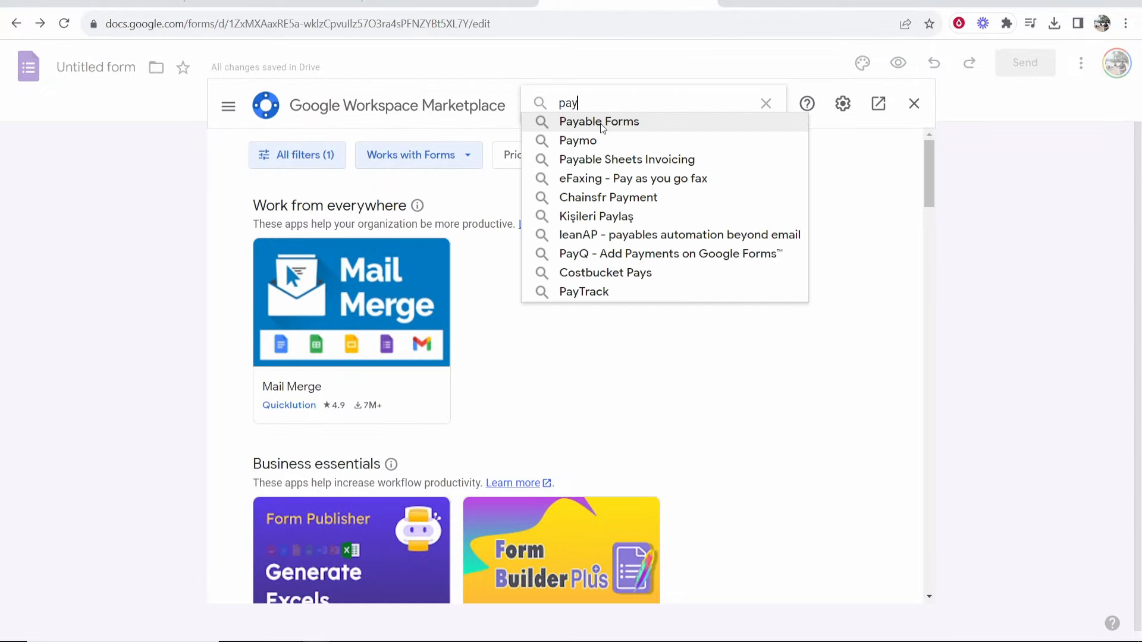
pyautogui.click(600, 121)
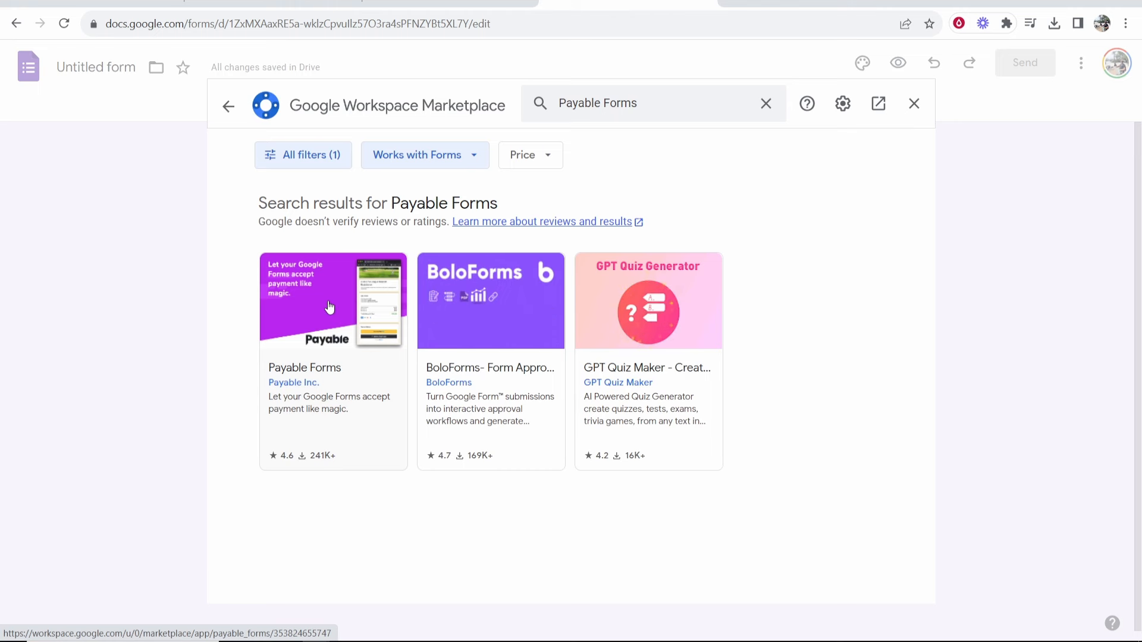
# Step: Install Payable Forms, authorize it with the Google account, and dismiss the confirmation
pyautogui.click(332, 300)
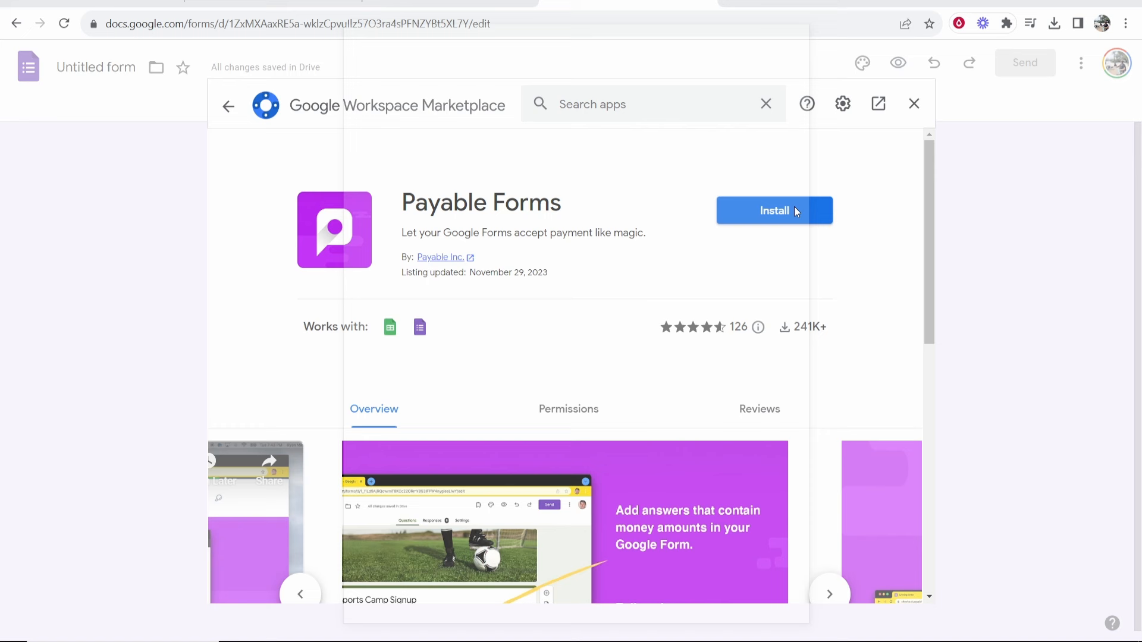
pyautogui.click(775, 211)
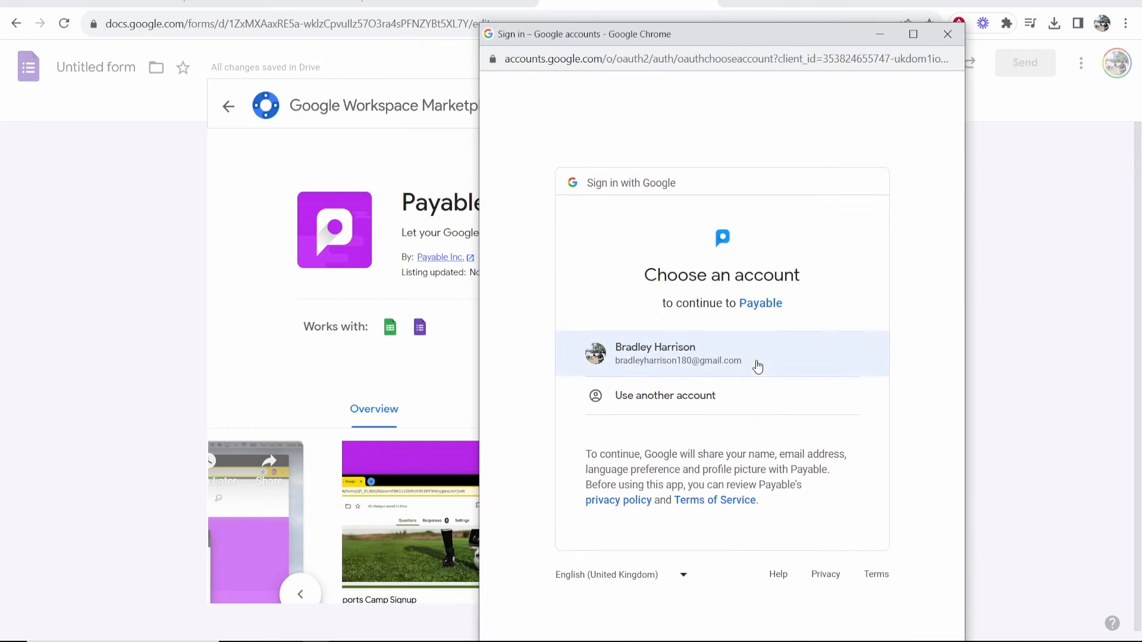
pyautogui.click(678, 353)
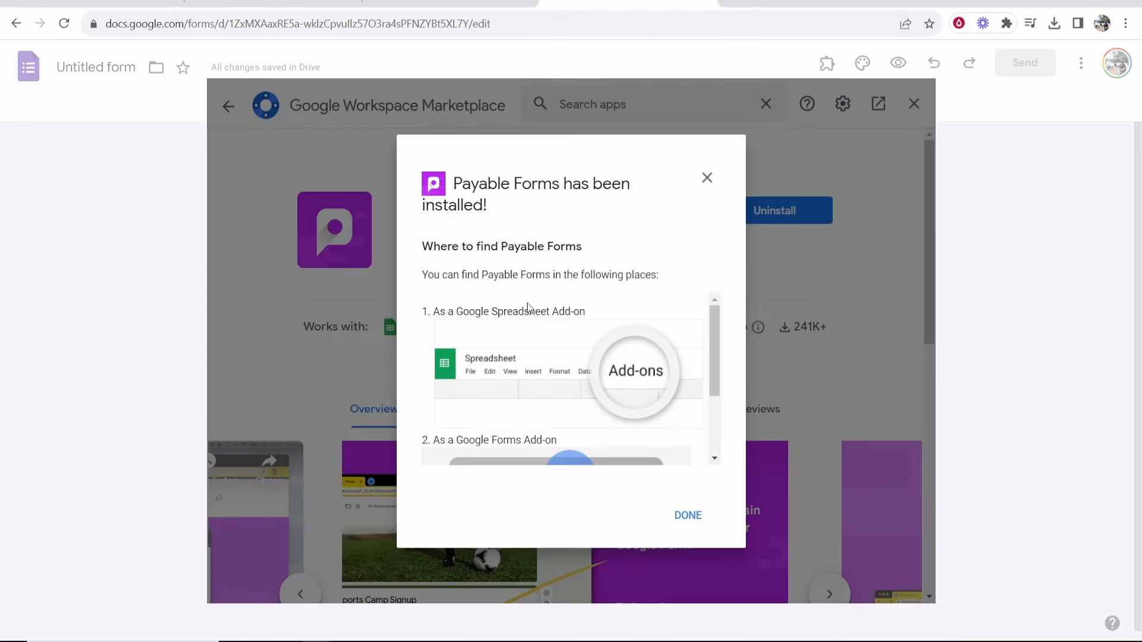
pyautogui.click(687, 515)
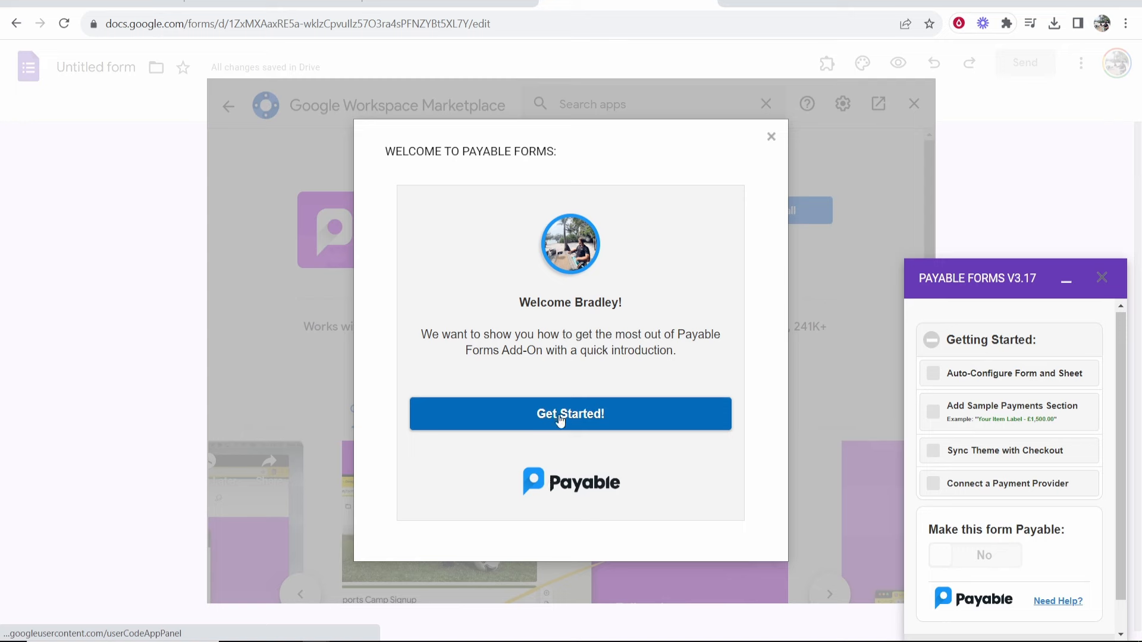
# Step: Accept the default language, country and currency settings, then read the money-formatting guidance
pyautogui.click(571, 414)
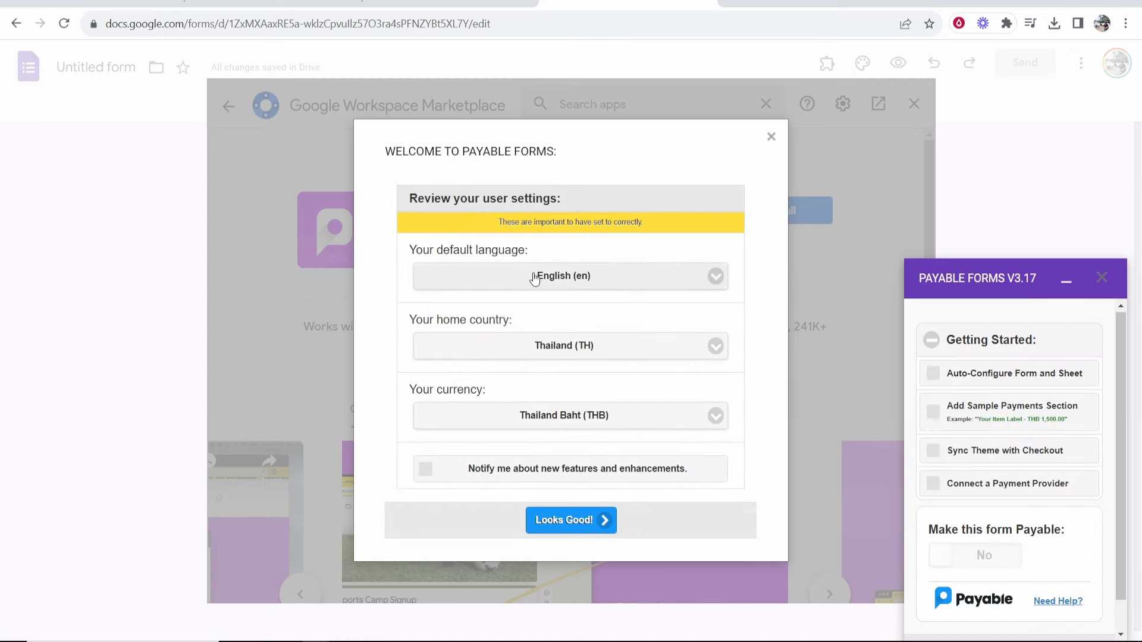
pyautogui.click(570, 345)
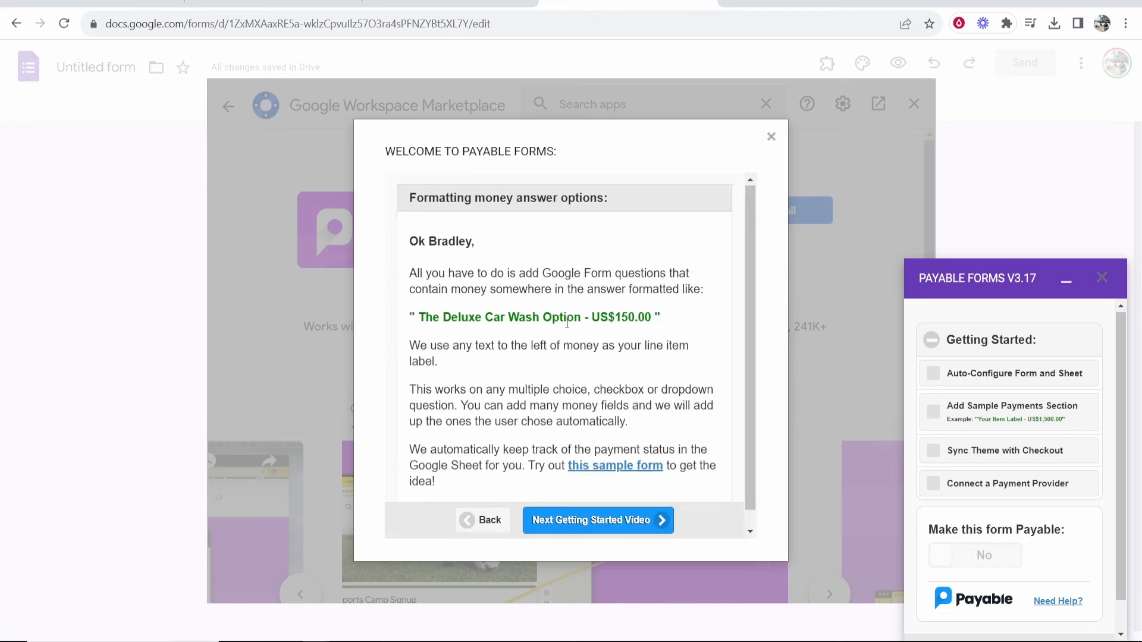
pyautogui.moveTo(496, 289); pyautogui.dragTo(703, 289)
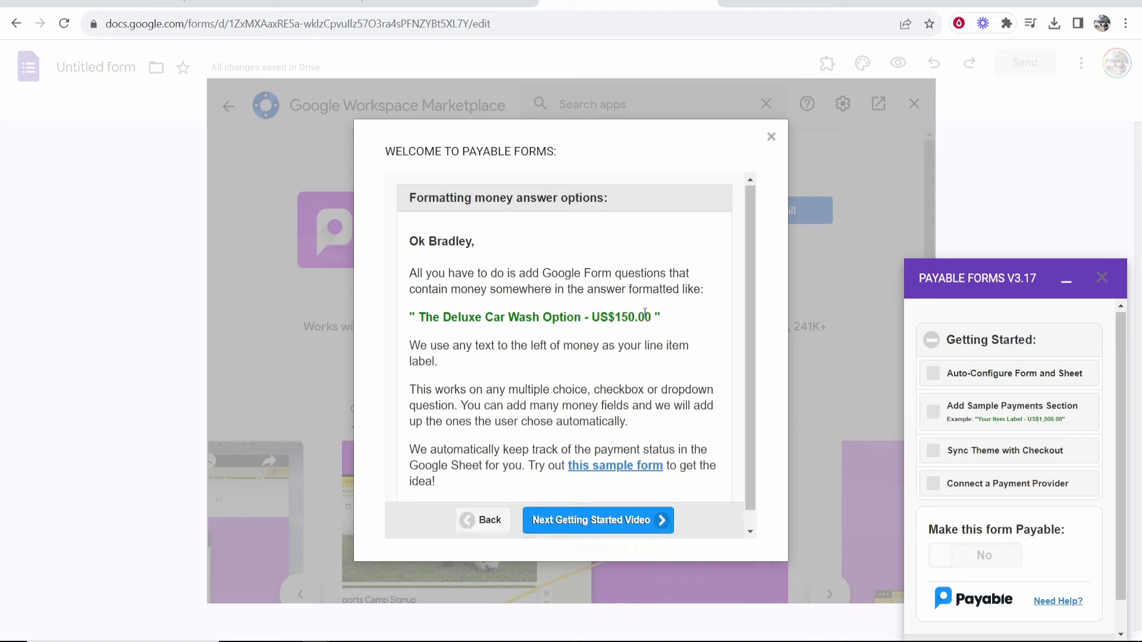
pyautogui.moveTo(421, 345); pyautogui.dragTo(648, 345)
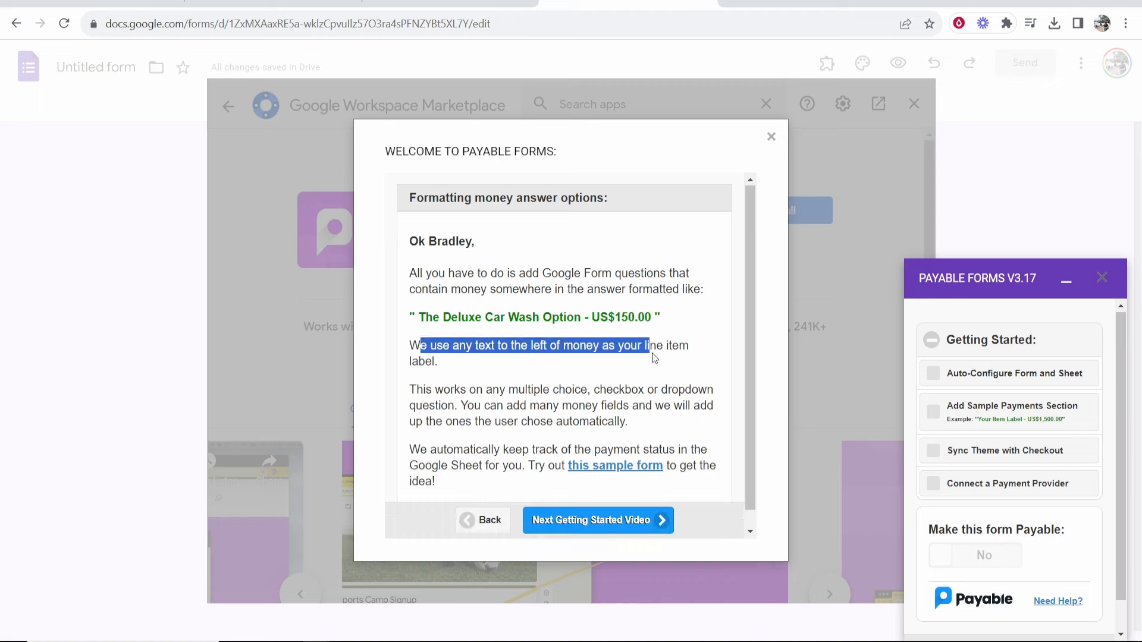
pyautogui.click(578, 389)
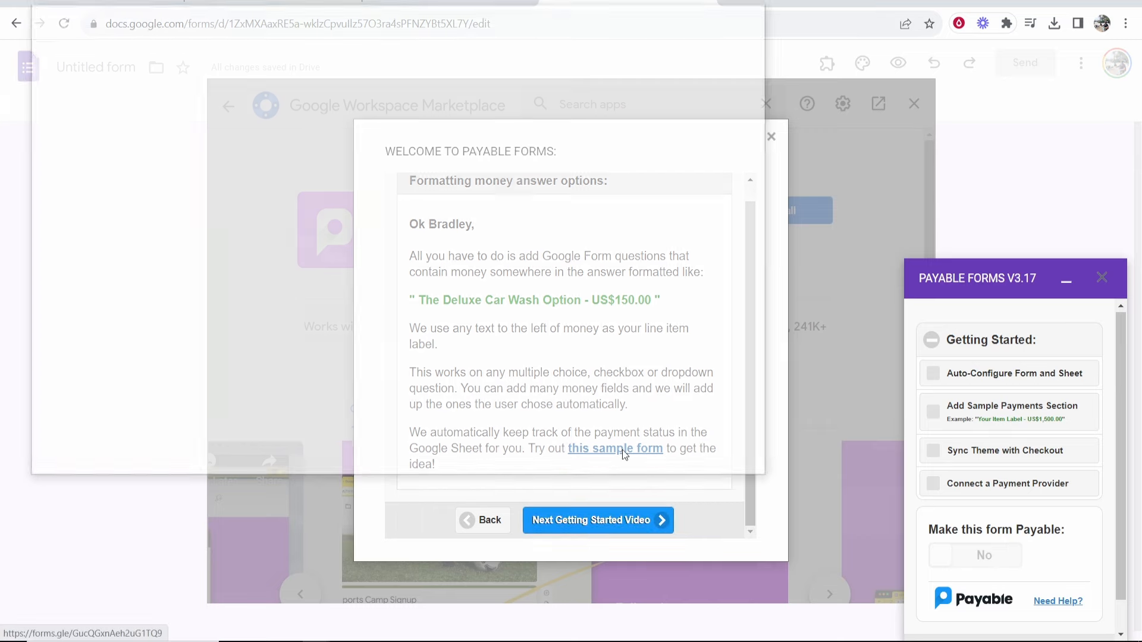
# Step: Browse the Ski Lesson Signup sample form's priced options, then close its window
pyautogui.click(615, 448)
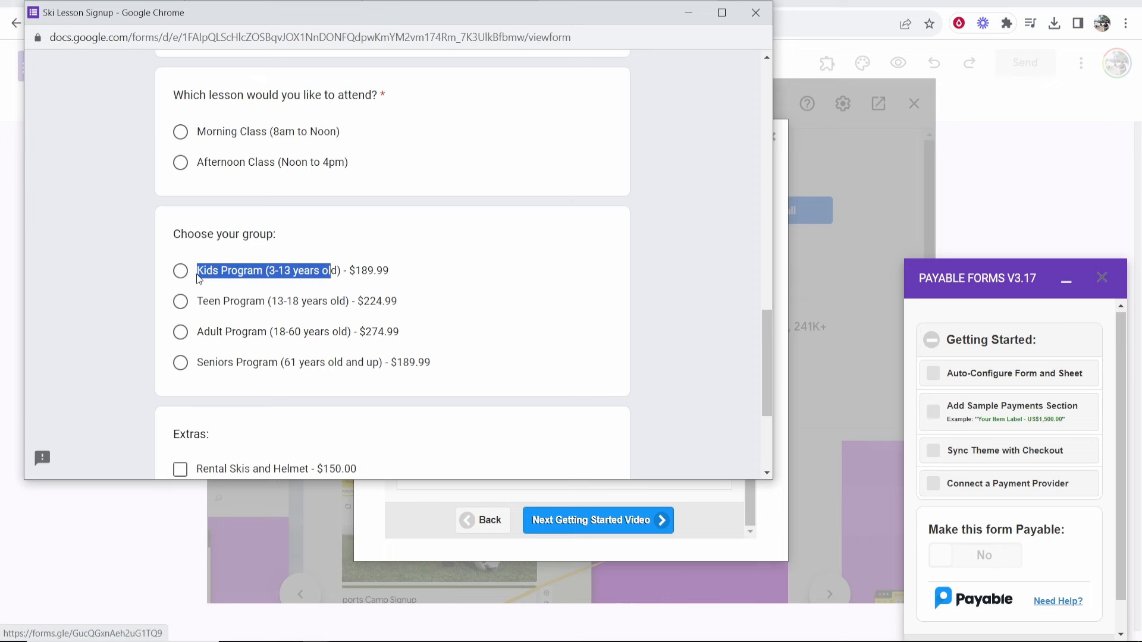
pyautogui.scroll(-3)
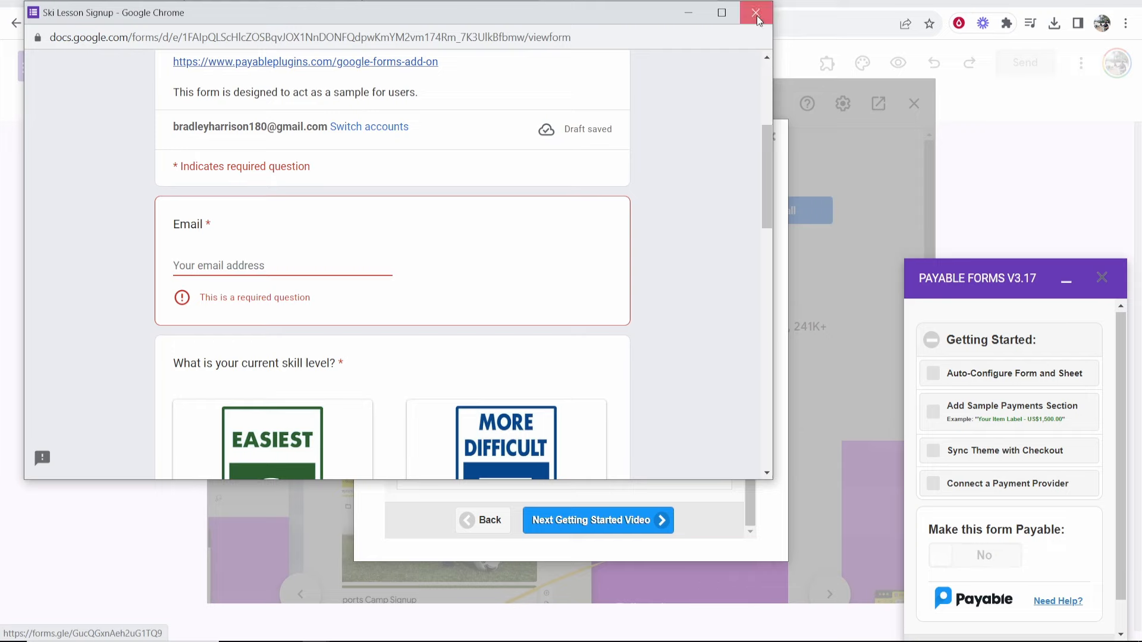
pyautogui.click(756, 12)
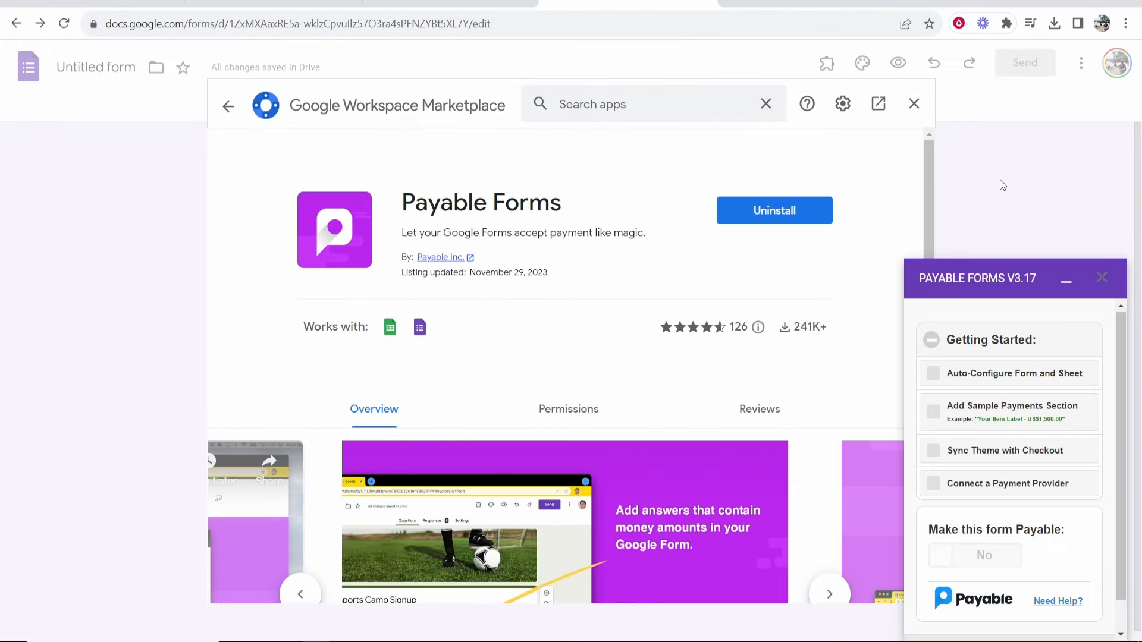
# Step: Run Auto-Configure Form and Sheet from the Payable Forms payment settings sidebar
pyautogui.click(913, 103)
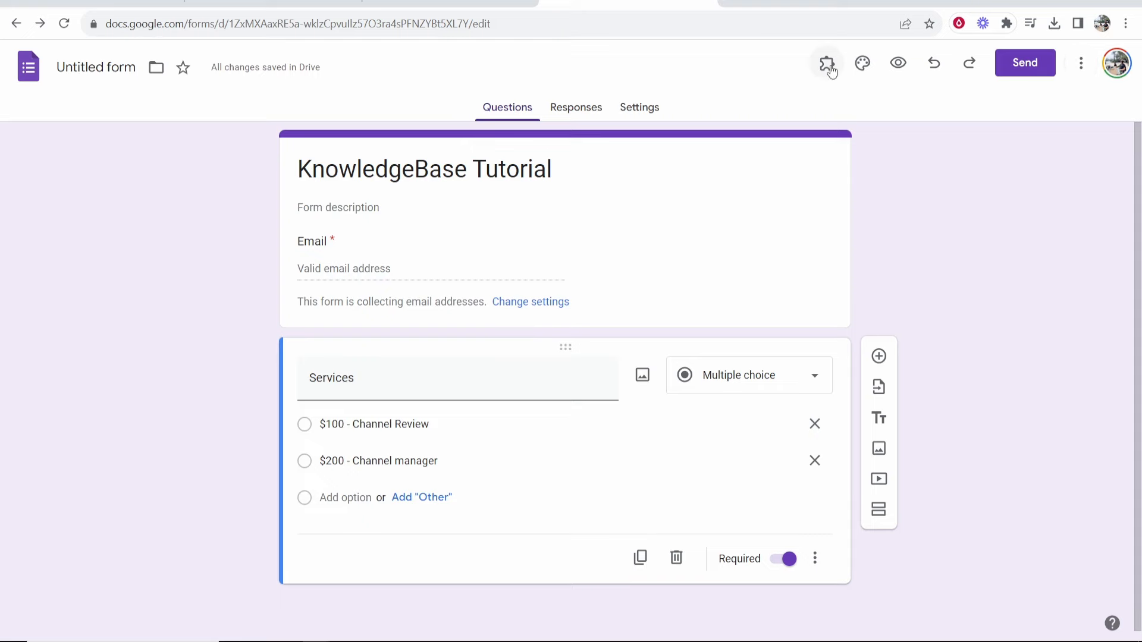
pyautogui.click(827, 62)
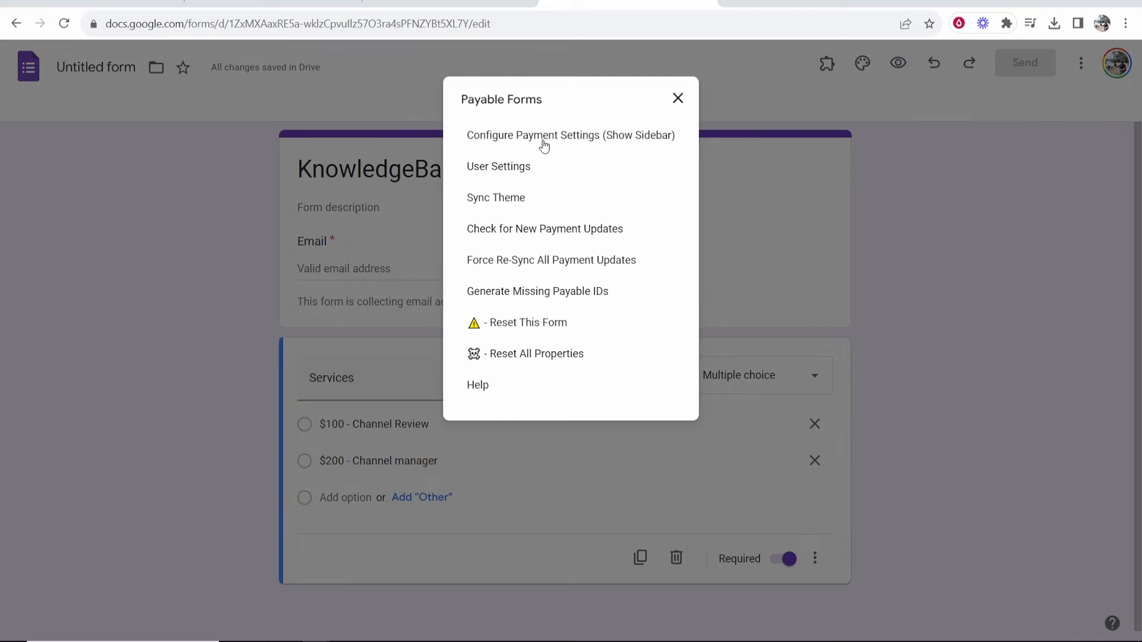
pyautogui.click(570, 135)
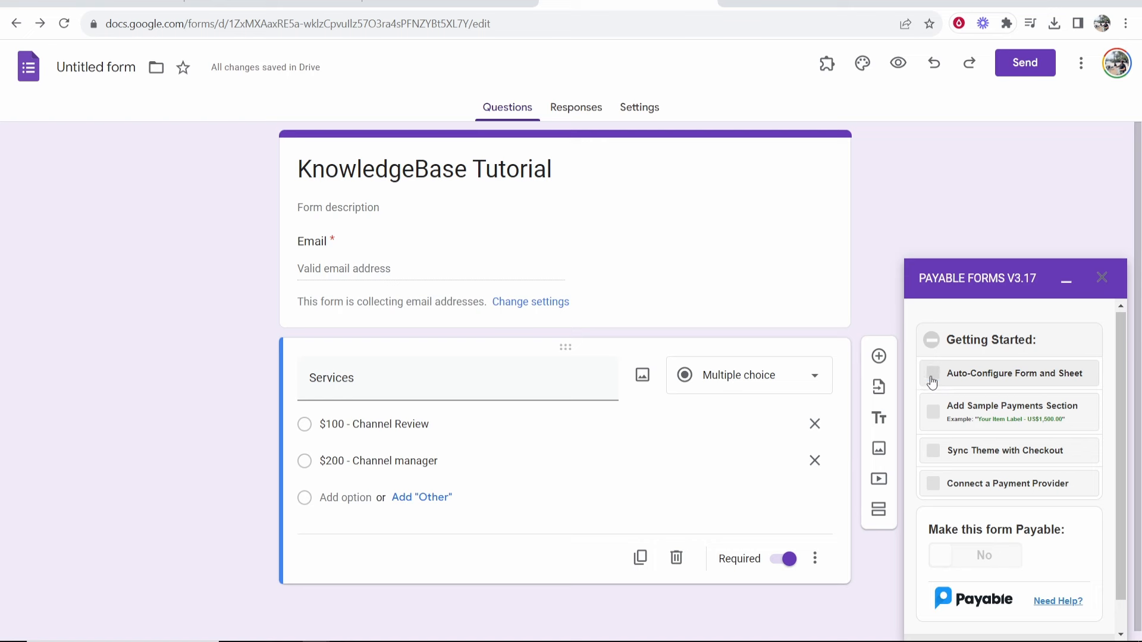
pyautogui.click(933, 374)
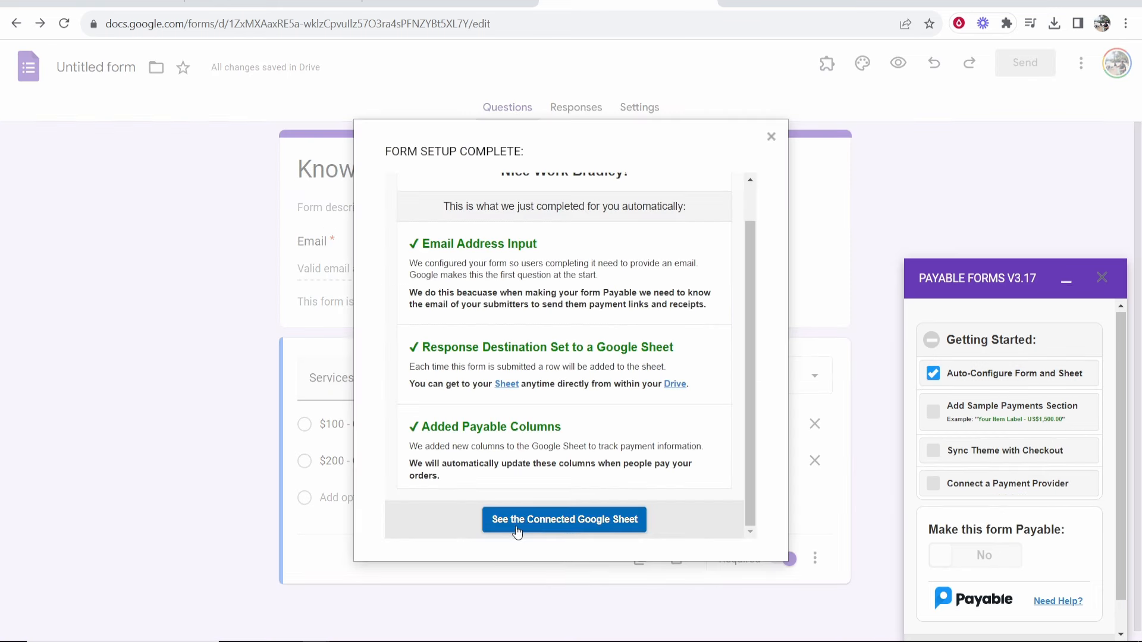
pyautogui.click(564, 520)
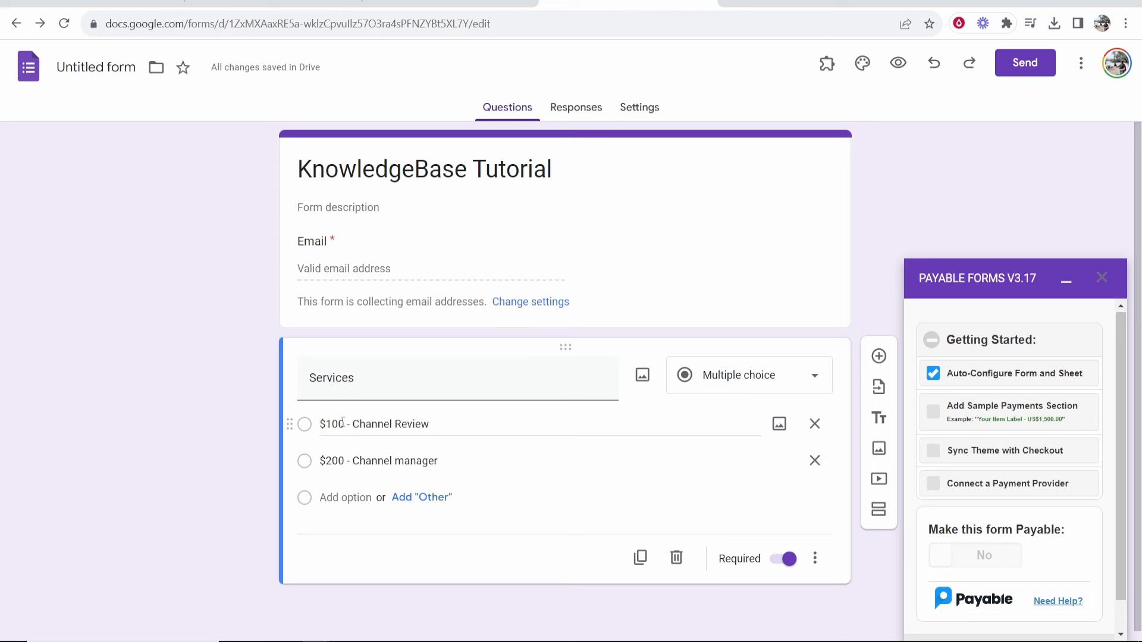
# Step: Retype the options as 'Channel Review - $100' and 'Channel manager - $300'
pyautogui.write('c')
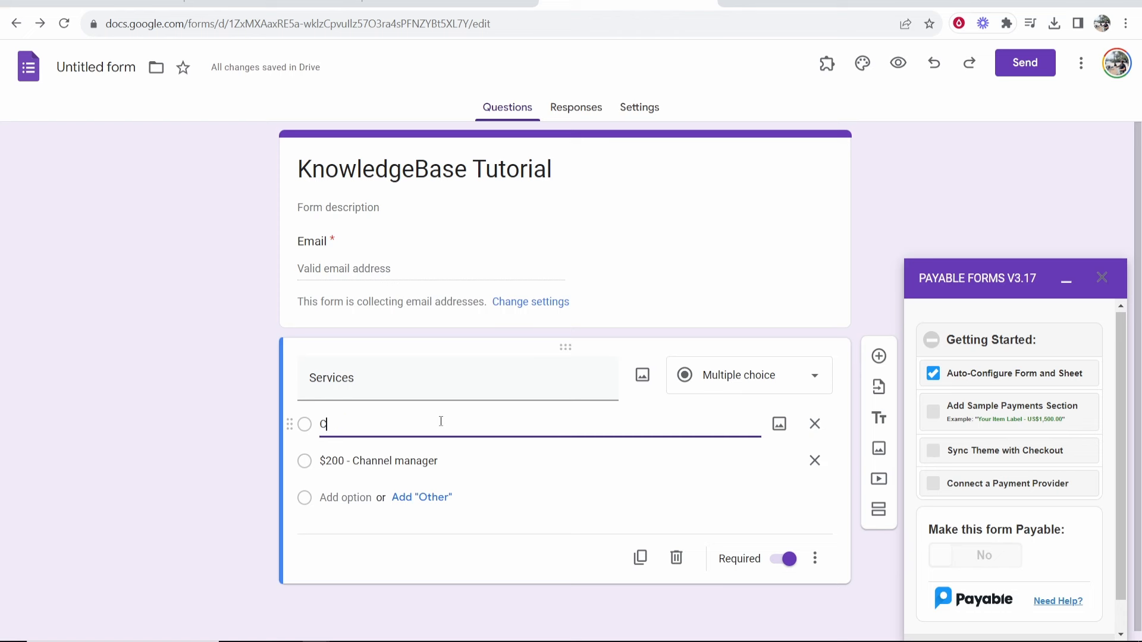
pyautogui.write('Channel Review')
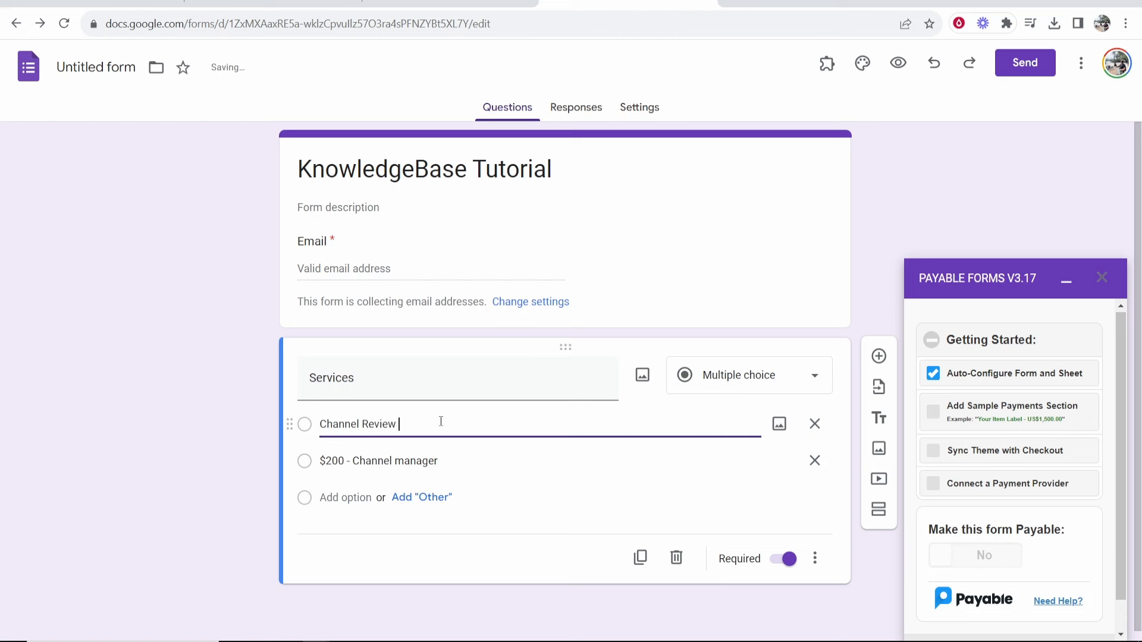
pyautogui.write('- $')
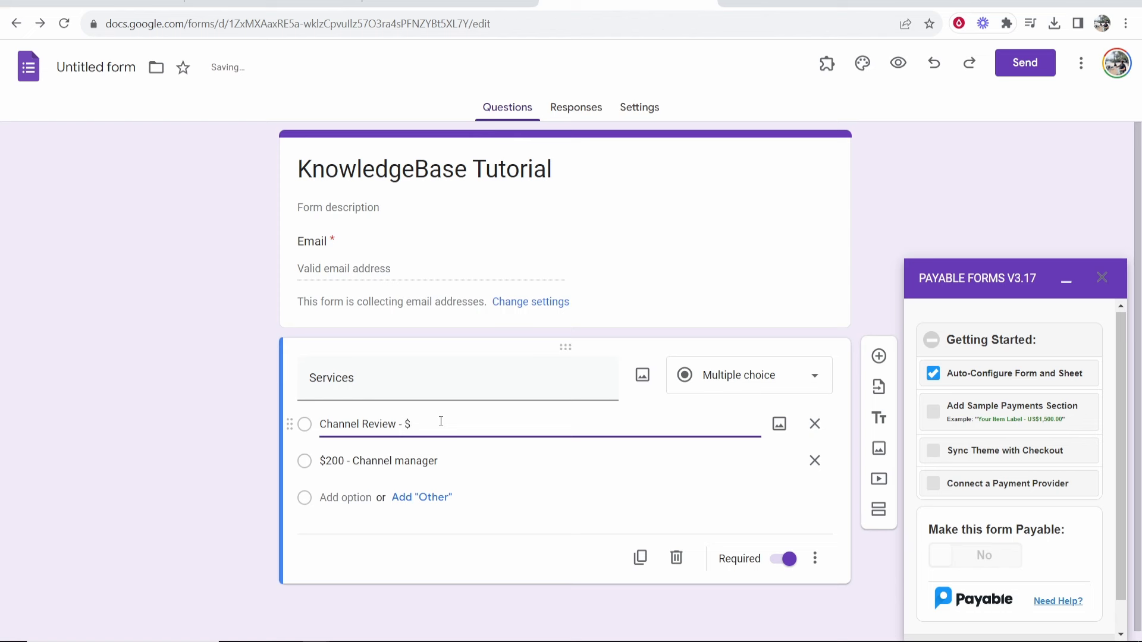
pyautogui.write('100')
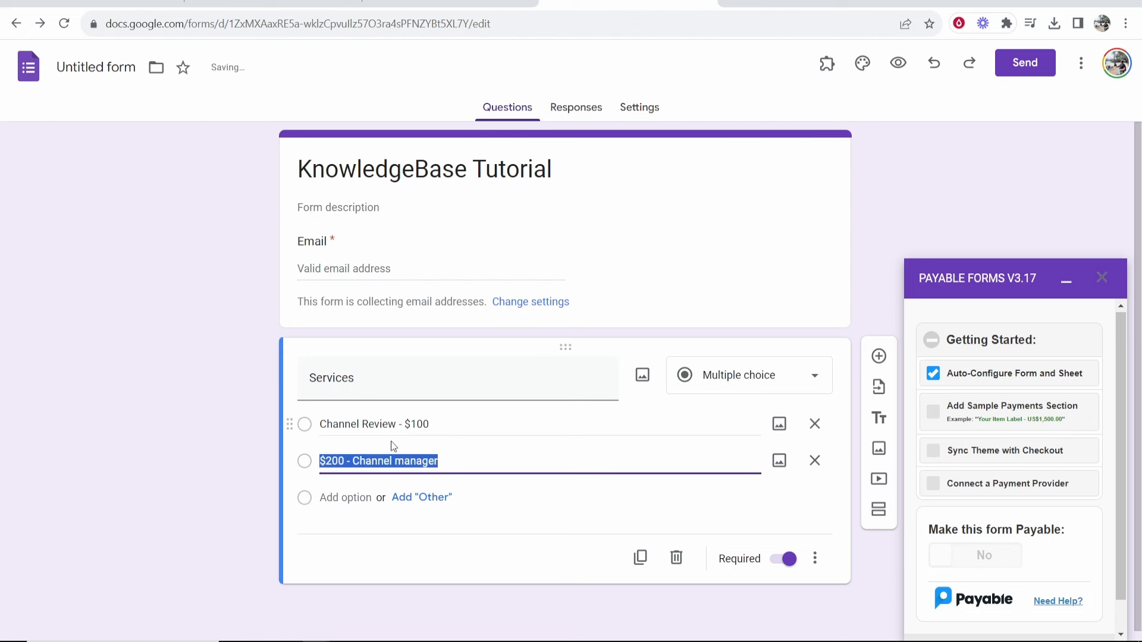
pyautogui.write('Channel manager - $300')
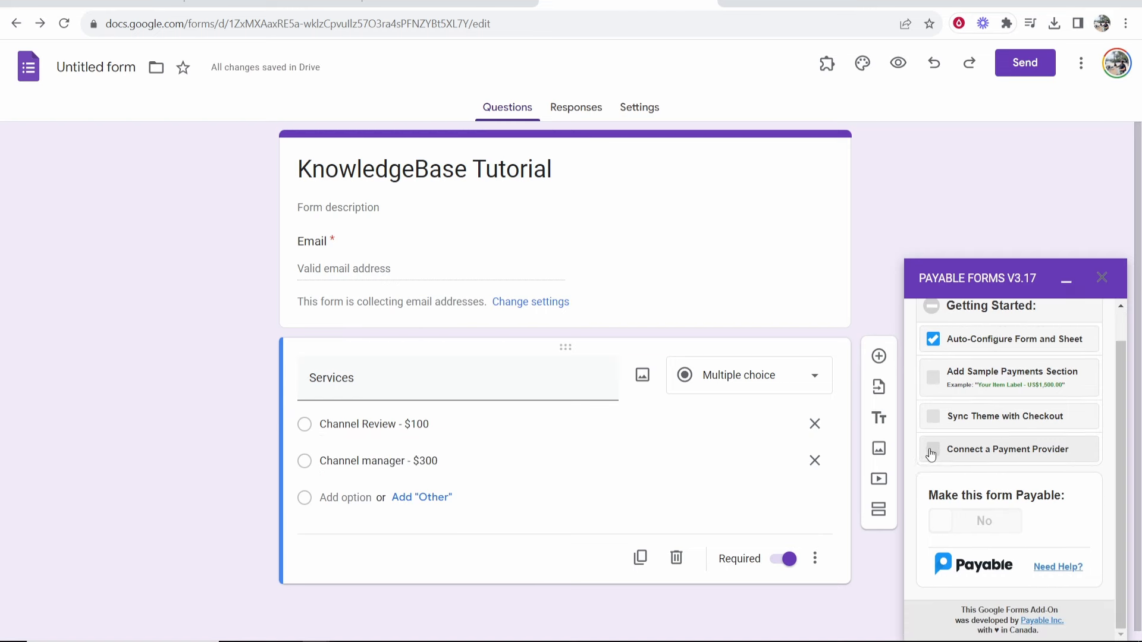
# Step: Pick PayPal Standard from the Payable Forms payment provider options
pyautogui.click(1009, 449)
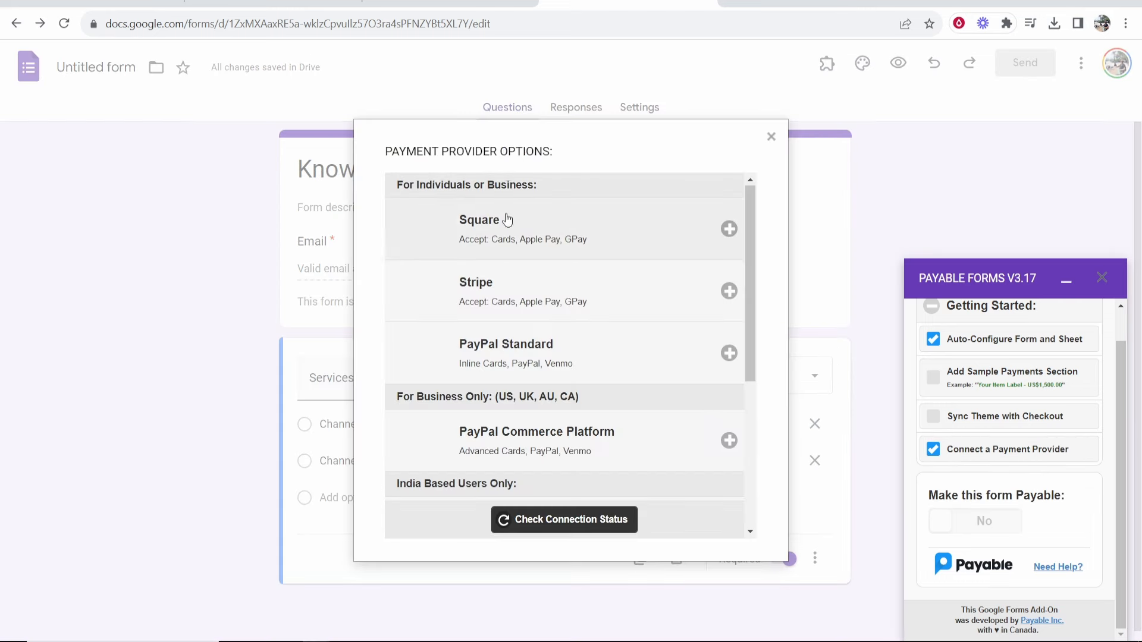
pyautogui.scroll(-3)
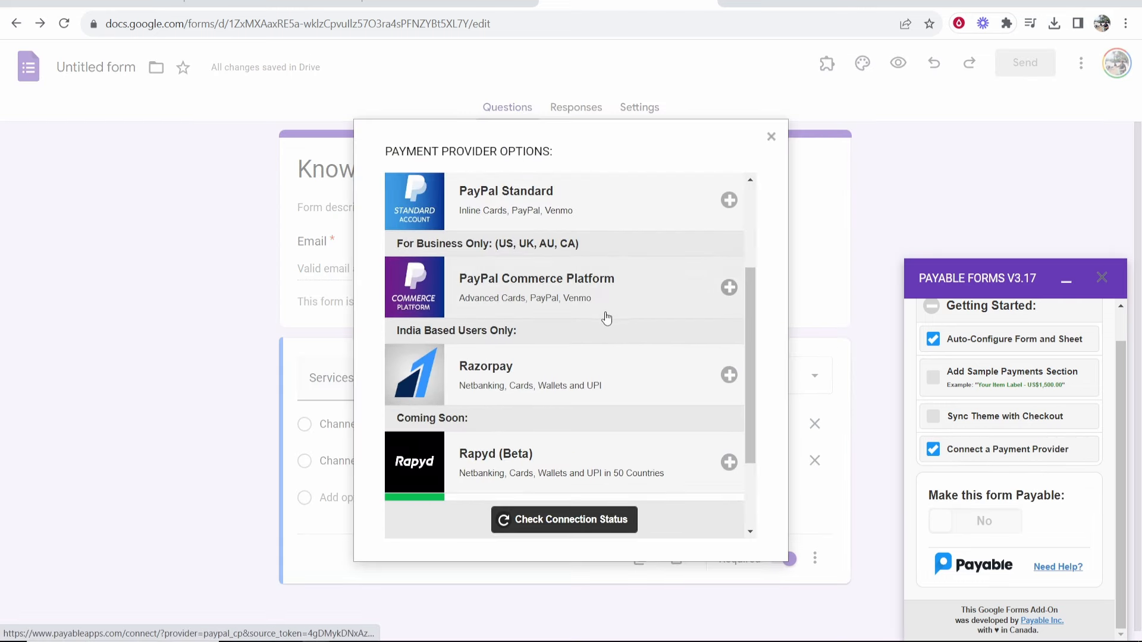
pyautogui.click(728, 287)
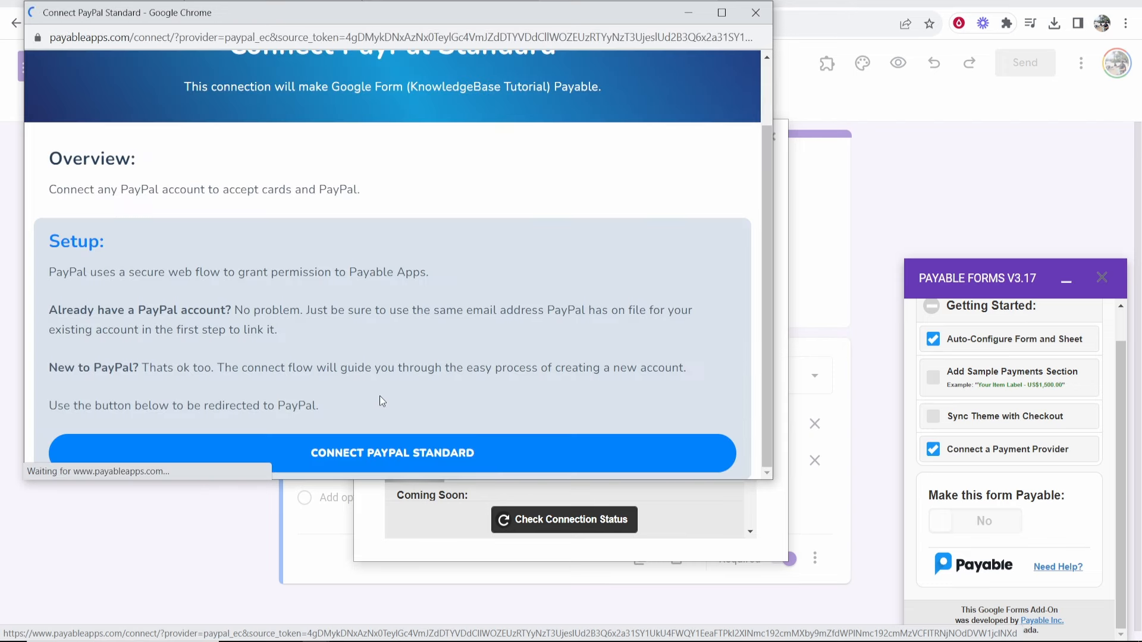
# Step: Link the PayPal account, return to Payable Inc., and close the Connection Complete window
pyautogui.click(393, 452)
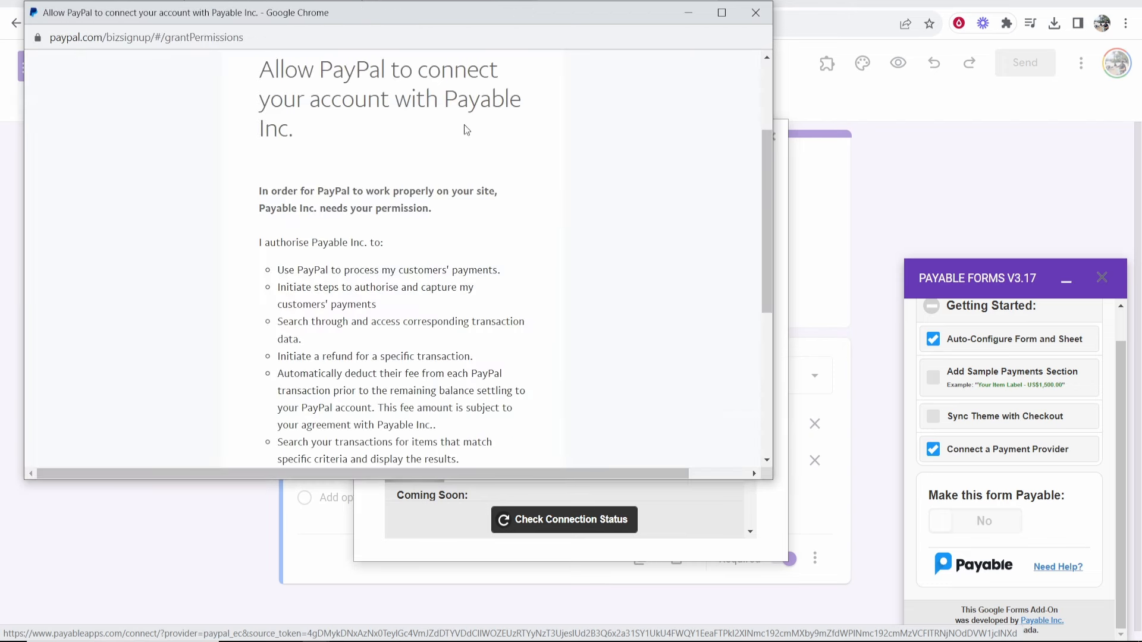
pyautogui.moveTo(406, 127)
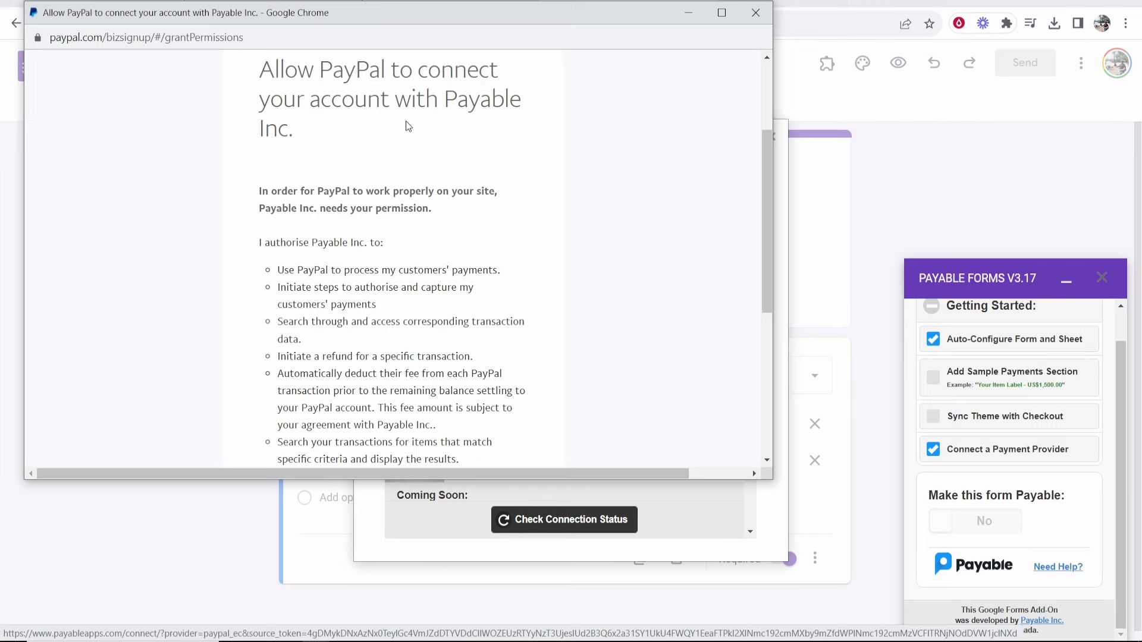
pyautogui.scroll(-3)
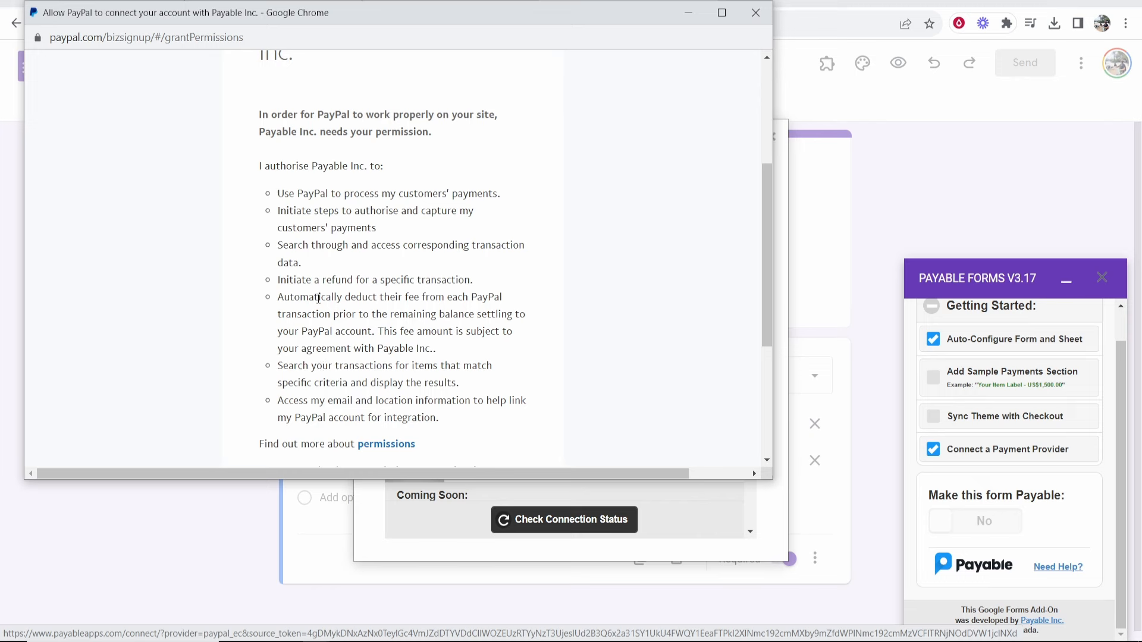
pyautogui.moveTo(277, 286)
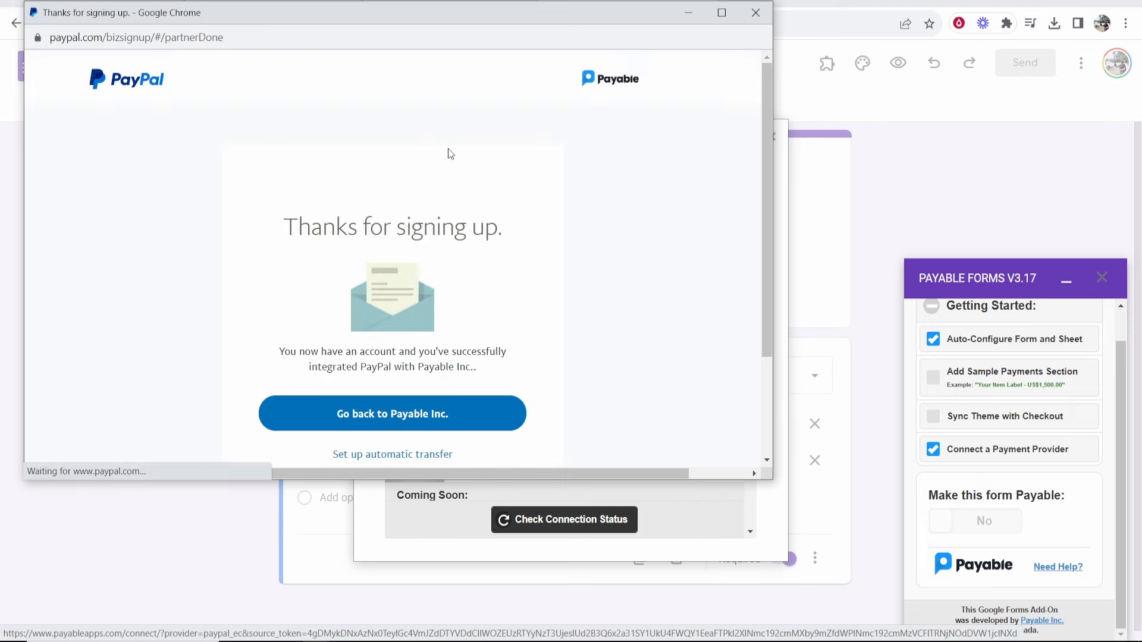
pyautogui.click(392, 414)
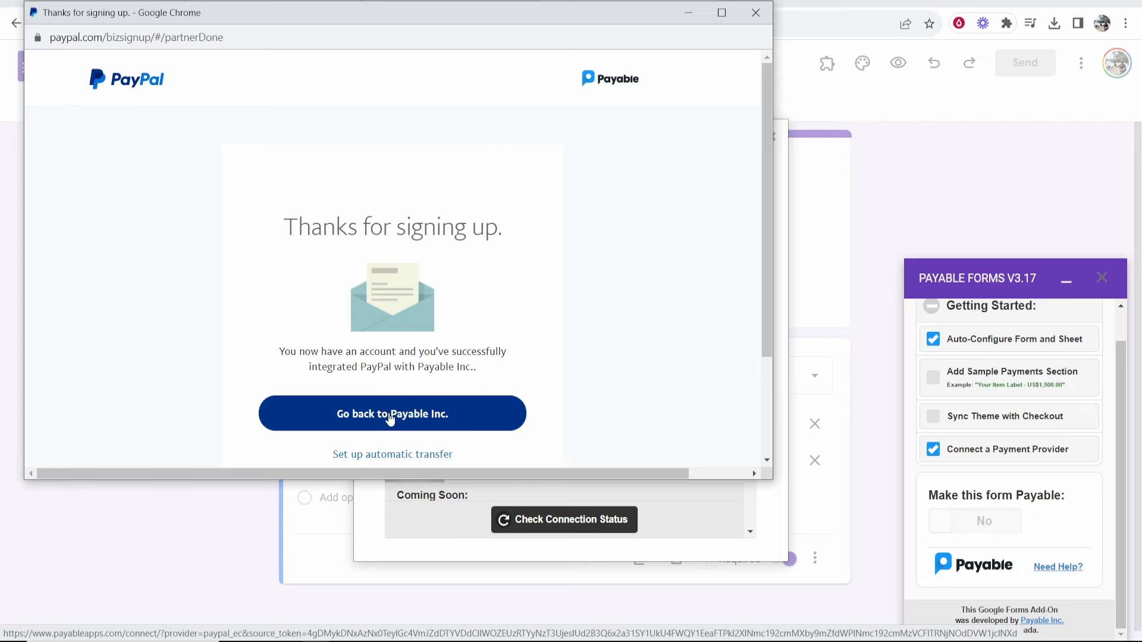
pyautogui.click(392, 414)
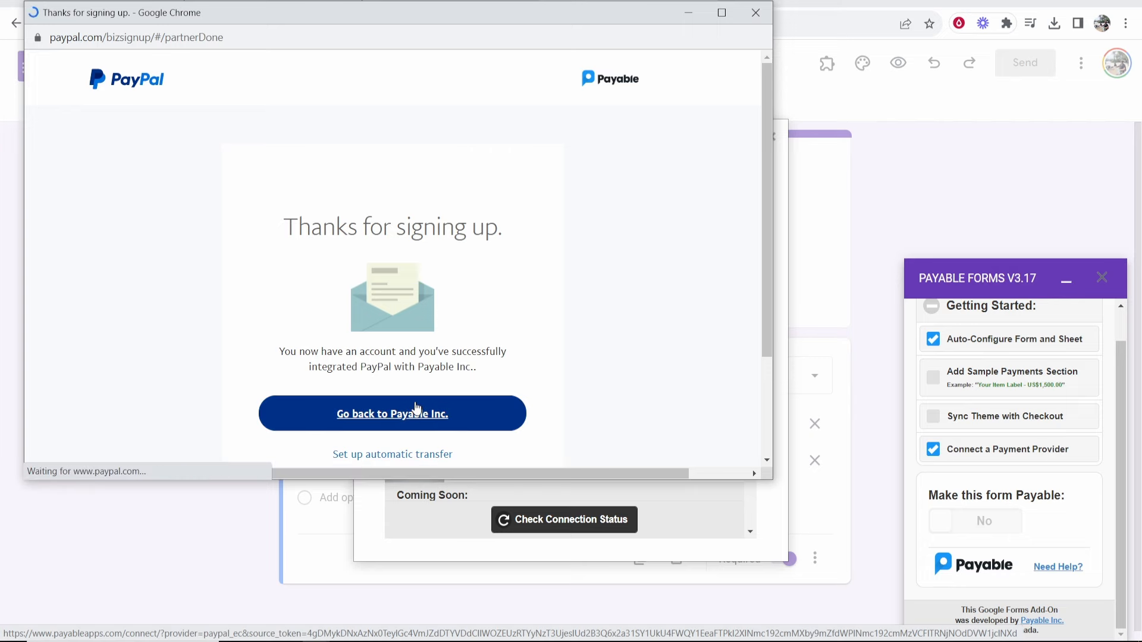
pyautogui.click(392, 413)
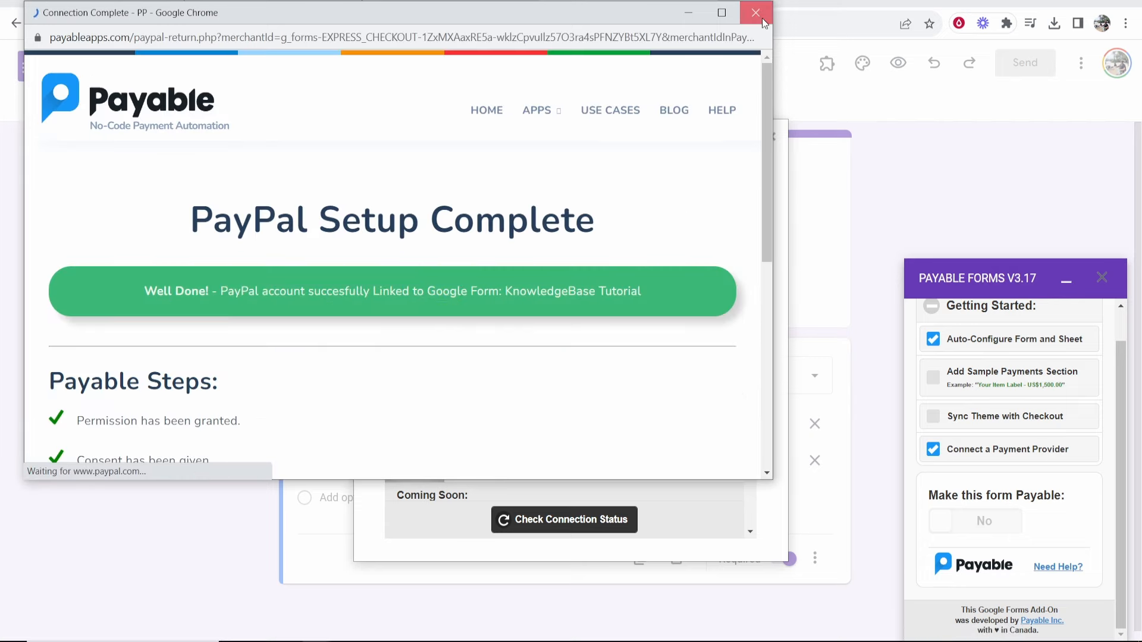
pyautogui.click(755, 12)
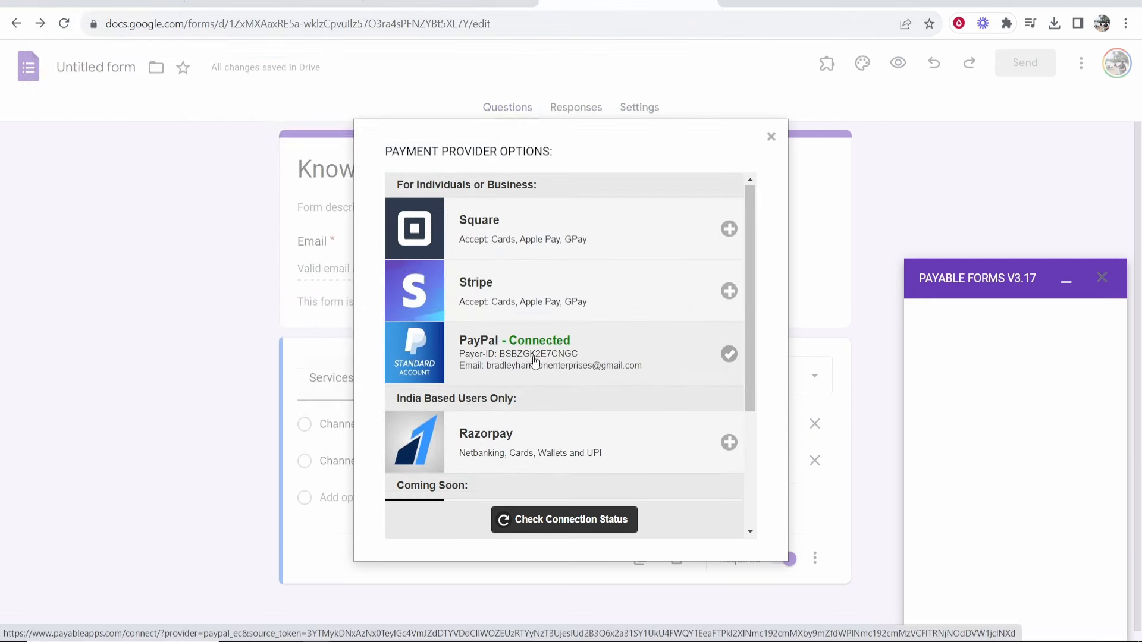
# Step: Set 'Make this form Payable' to Yes and read the testing-mode confirmation dialog
pyautogui.click(771, 137)
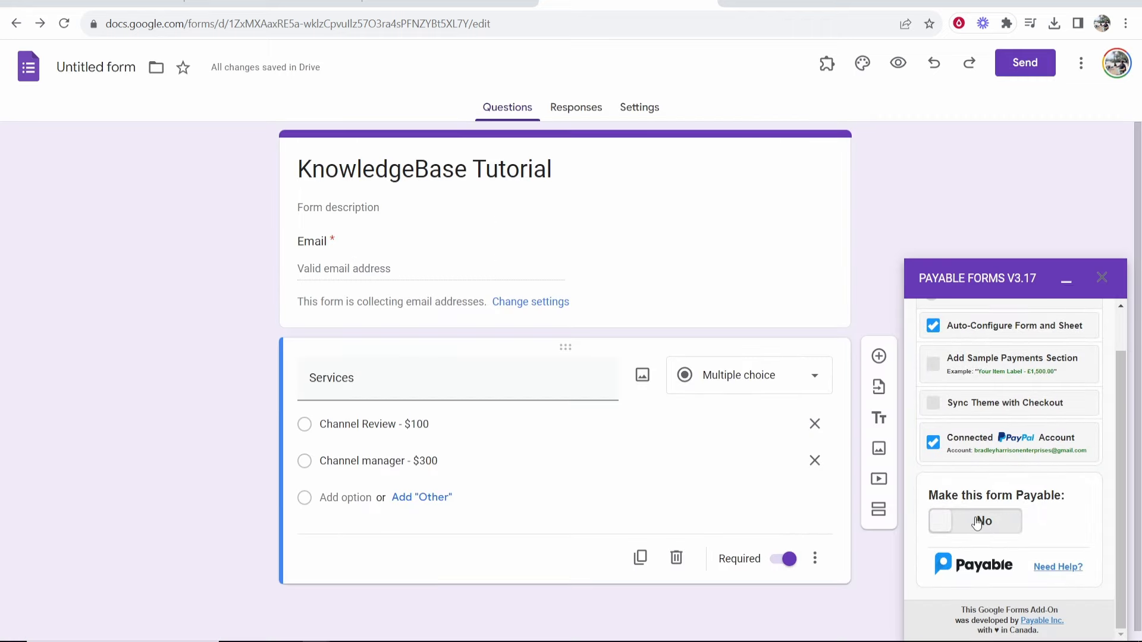
pyautogui.click(974, 522)
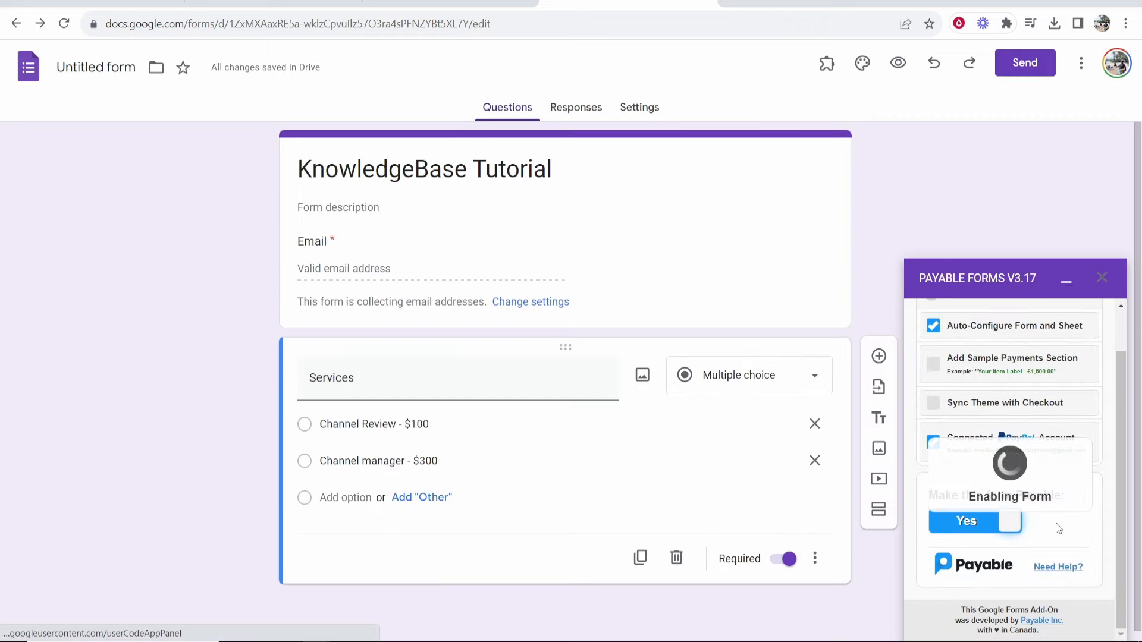
pyautogui.click(967, 521)
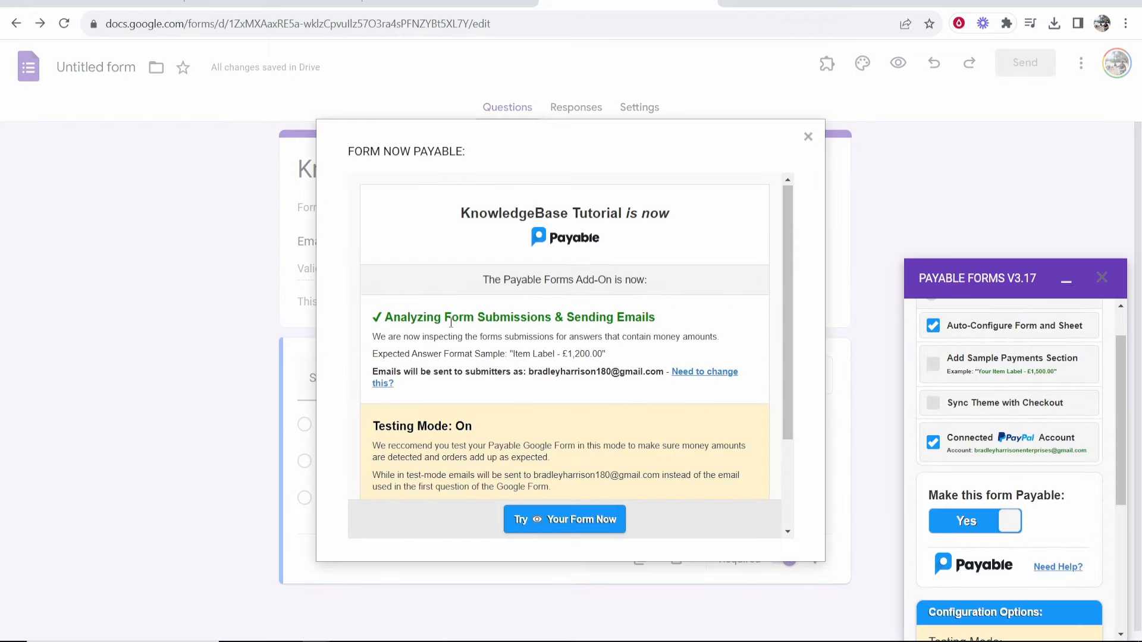
pyautogui.scroll(-3)
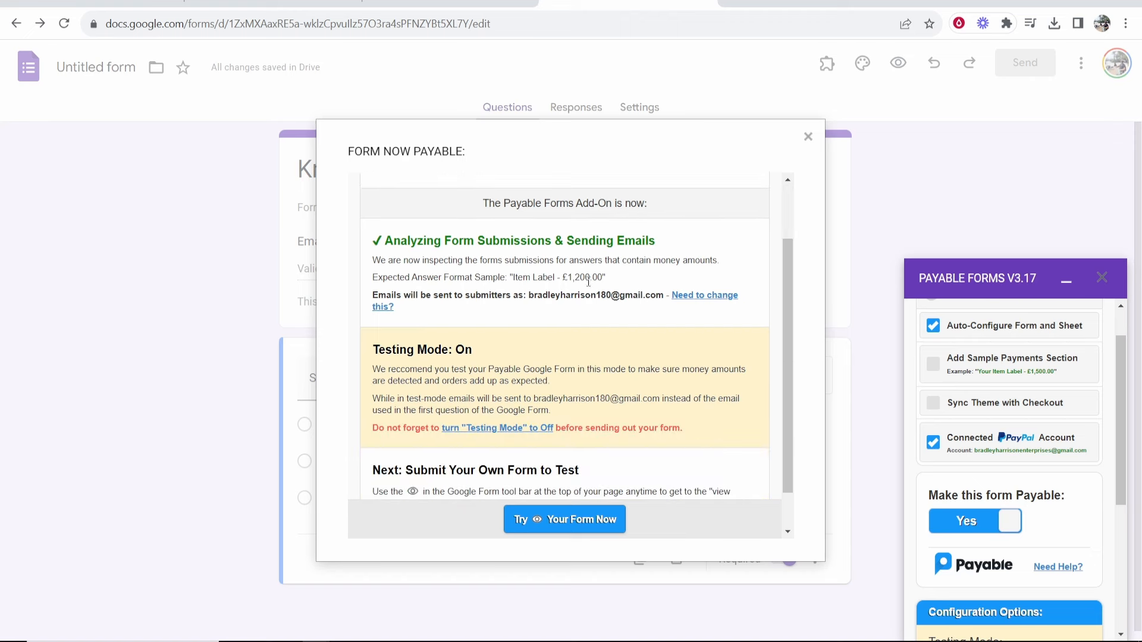
pyautogui.scroll(-3)
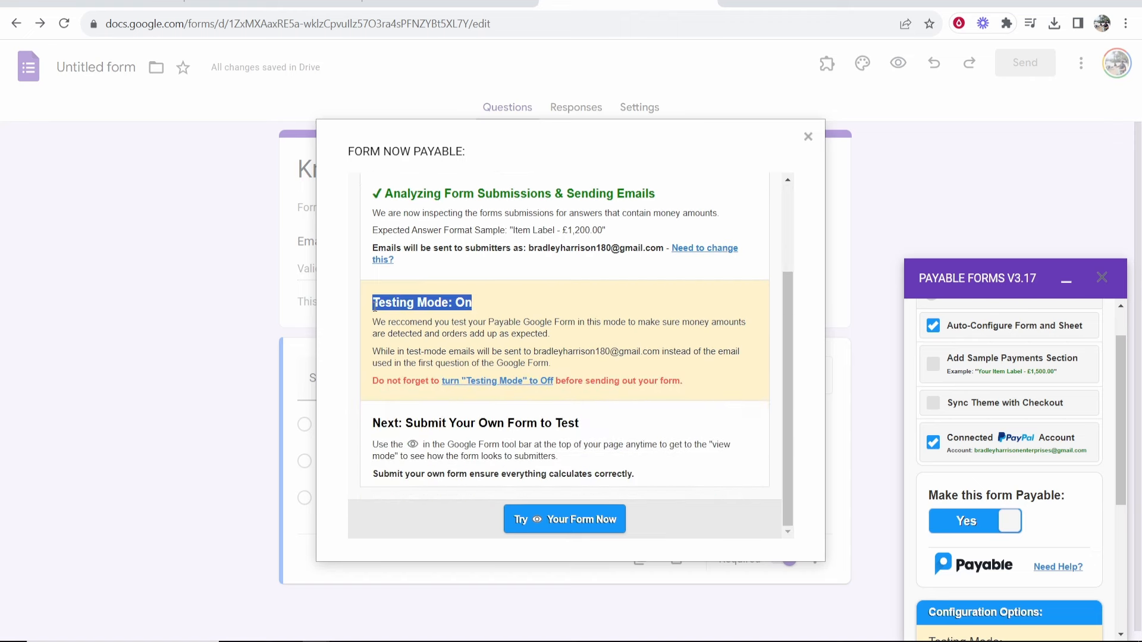
pyautogui.click(565, 519)
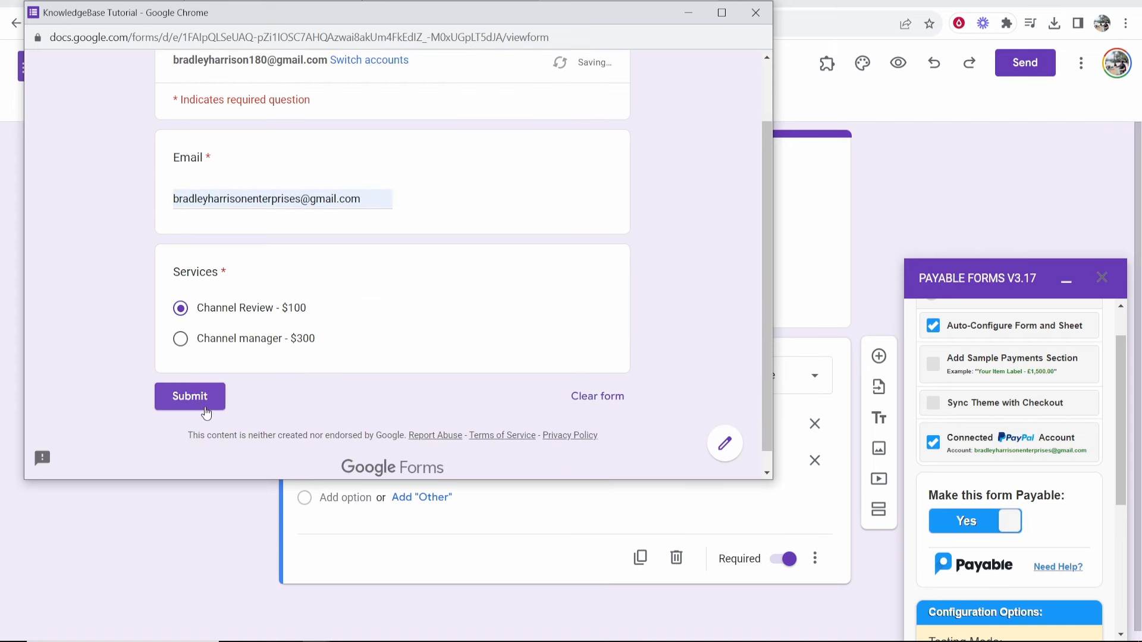
# Step: Submit a Channel Review test response and review its free £0.00 test-mode checkout order
pyautogui.click(189, 396)
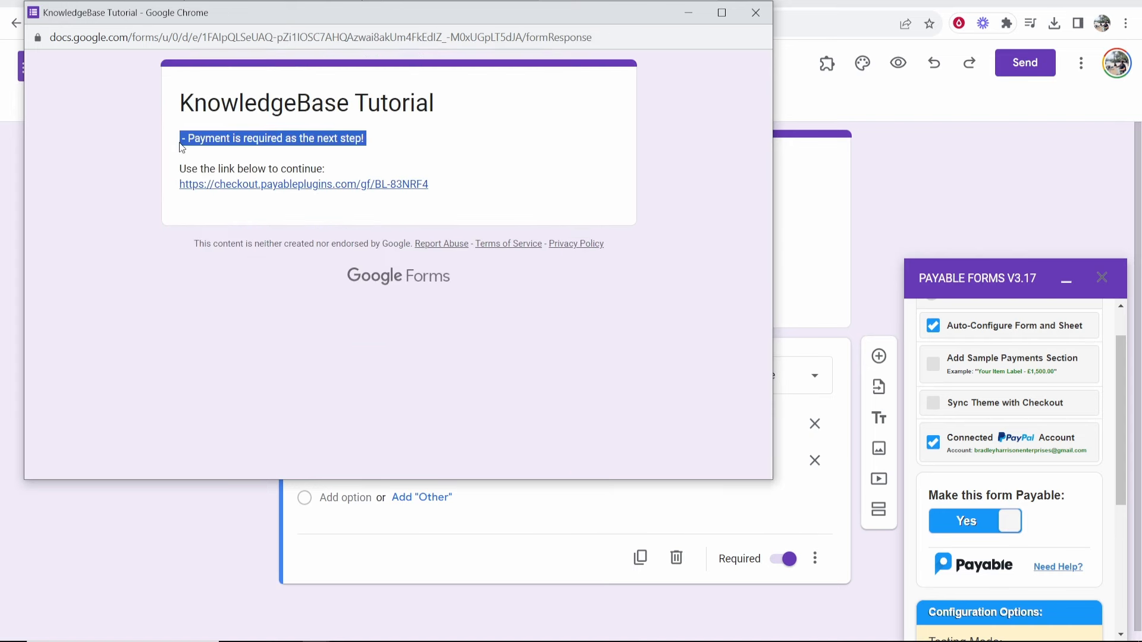
pyautogui.click(303, 184)
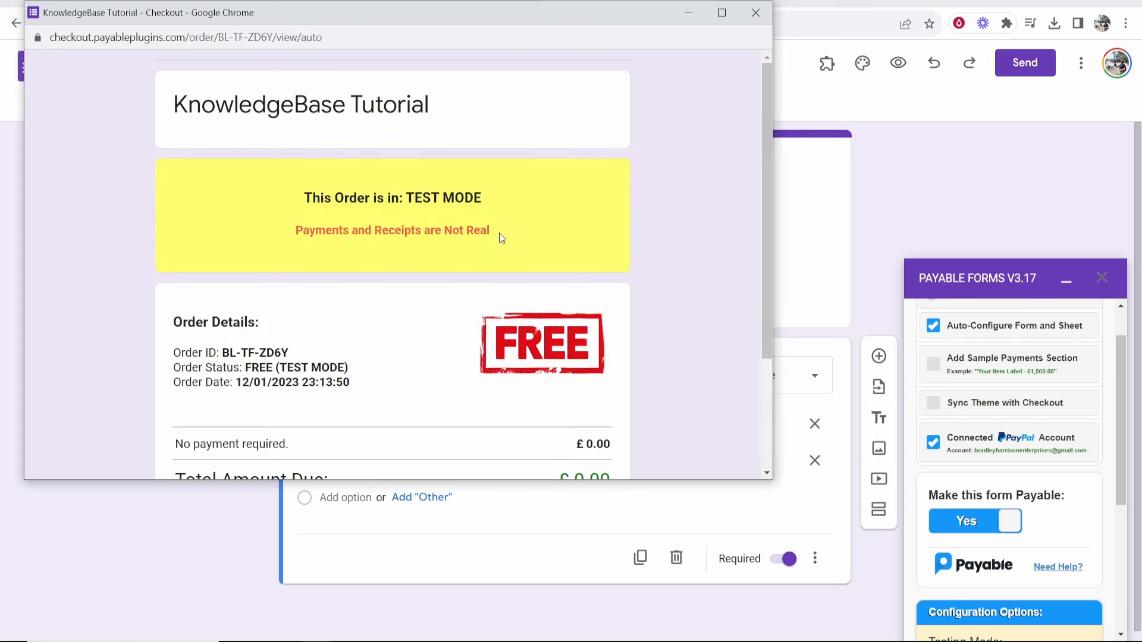
pyautogui.scroll(-3)
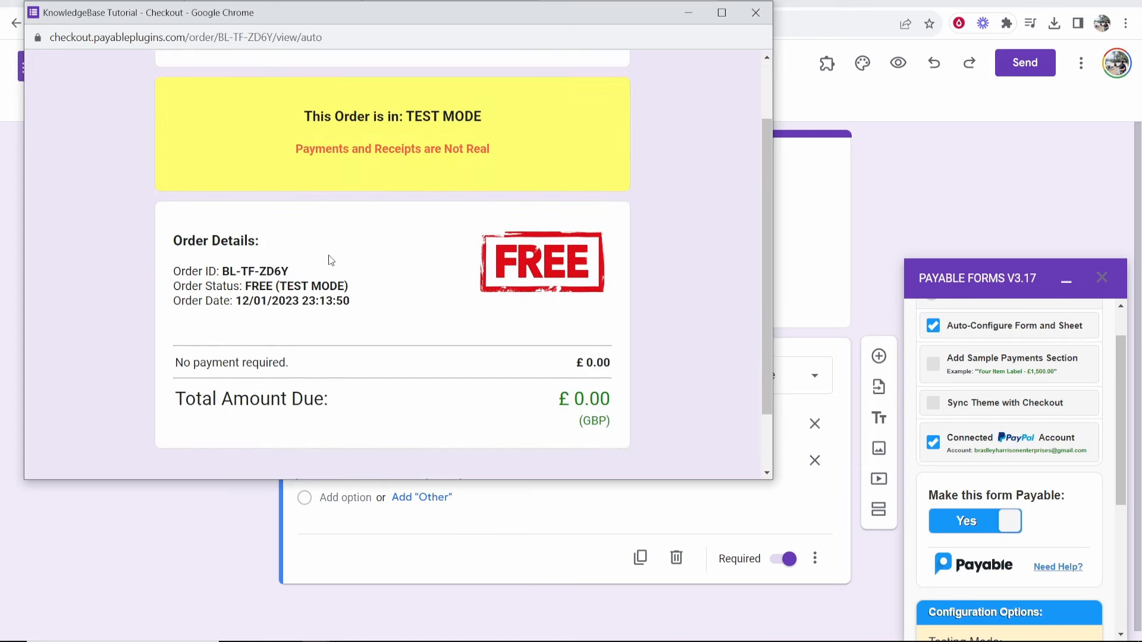
pyautogui.scroll(-3)
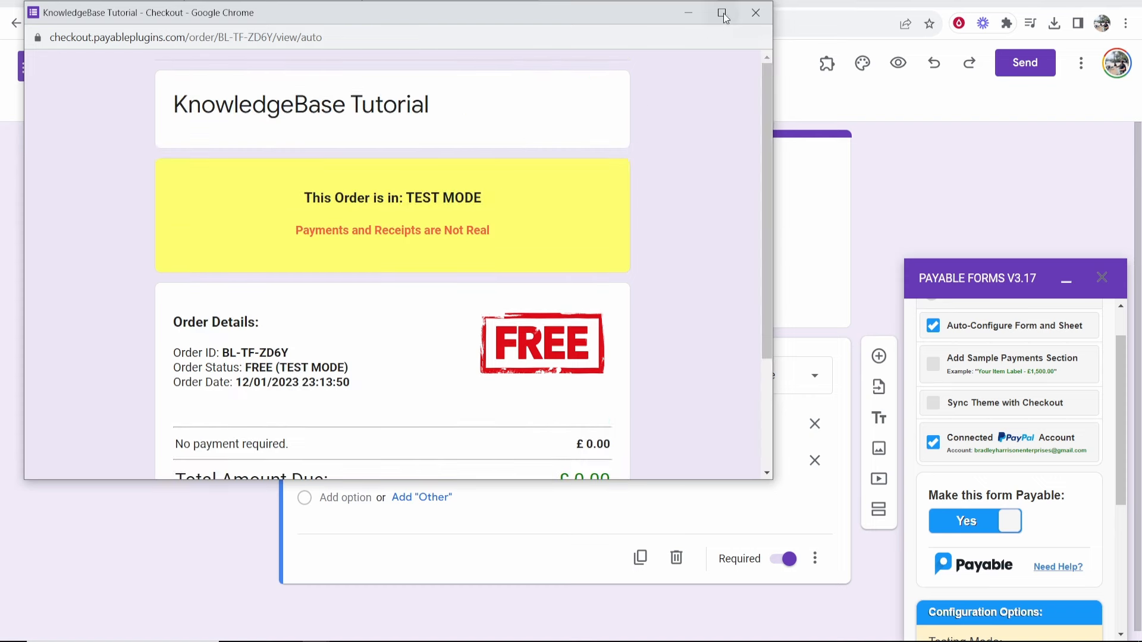
pyautogui.click(756, 12)
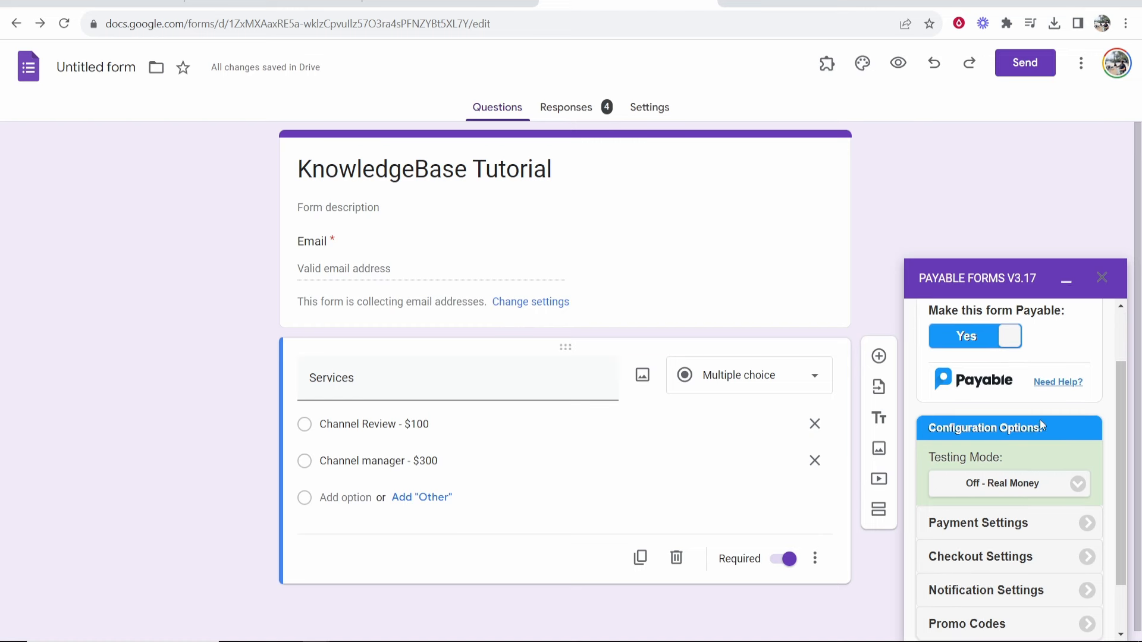
# Step: Switch Payable testing mode to 'Off - Real Money' and bring up the form's Send options
pyautogui.scroll(-3)
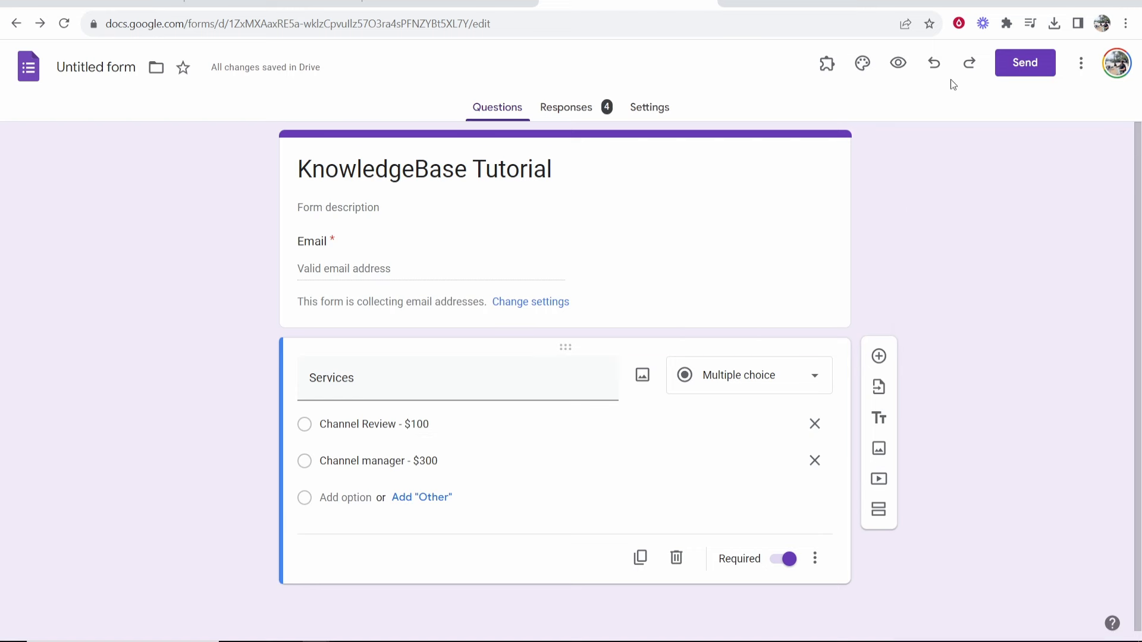
pyautogui.click(1025, 63)
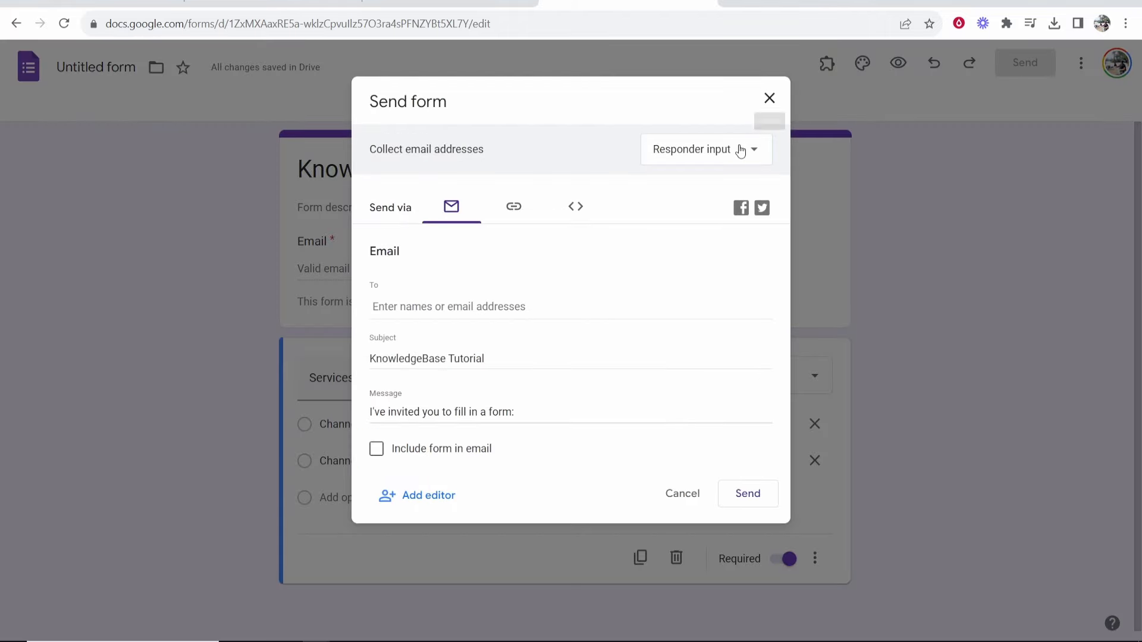
pyautogui.click(513, 206)
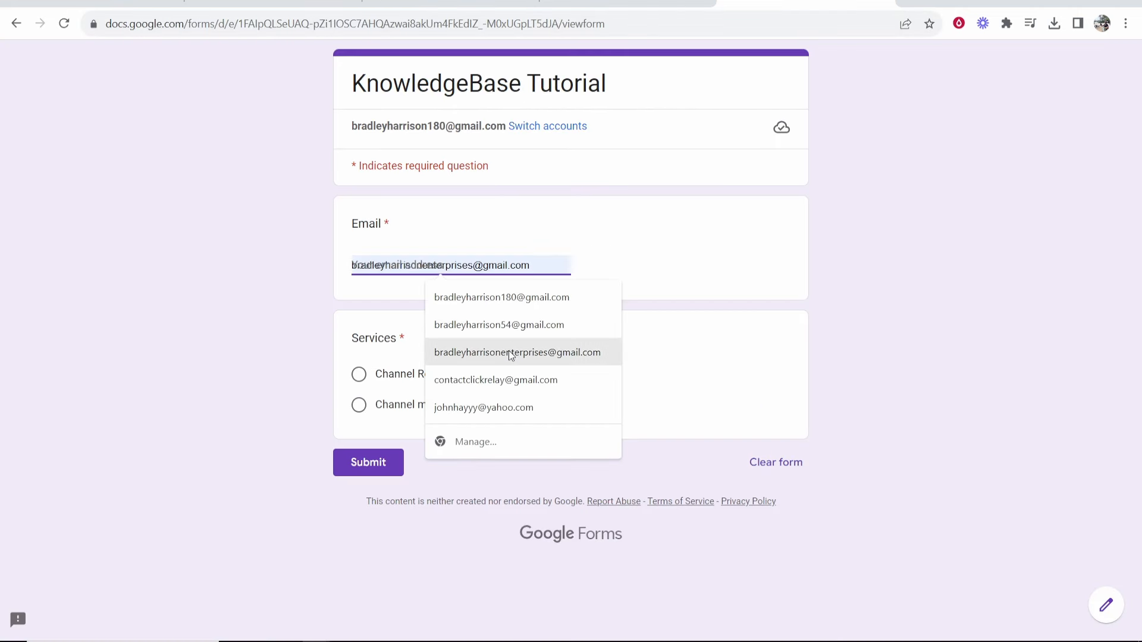
# Step: Submit a live Channel Review response with a saved email and reach the $100.00 payment options
pyautogui.click(496, 379)
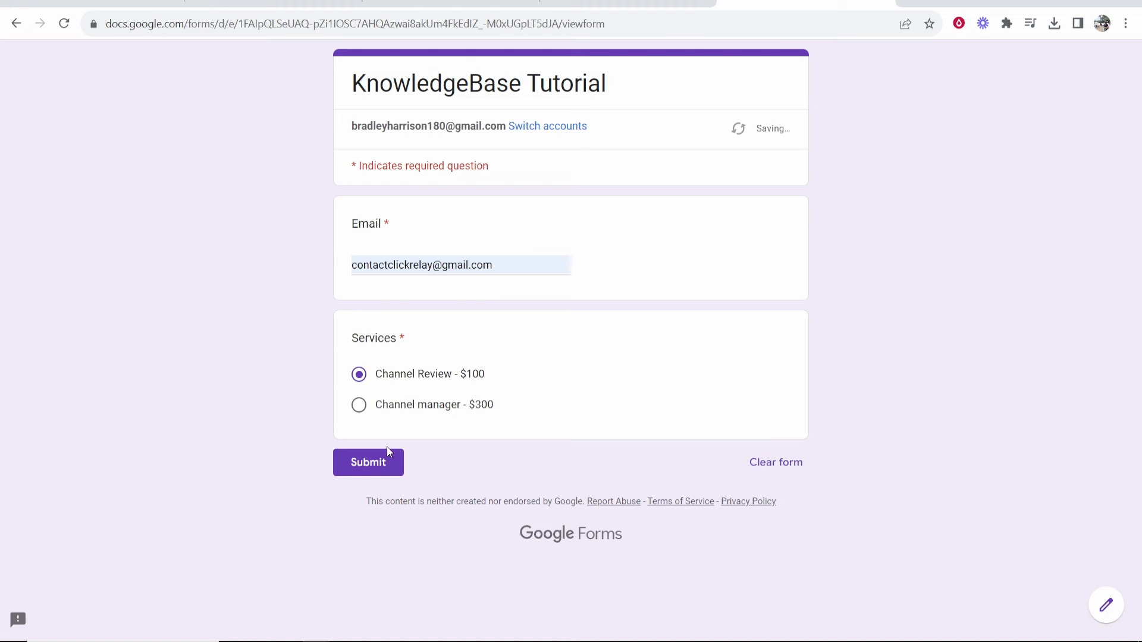
pyautogui.click(368, 462)
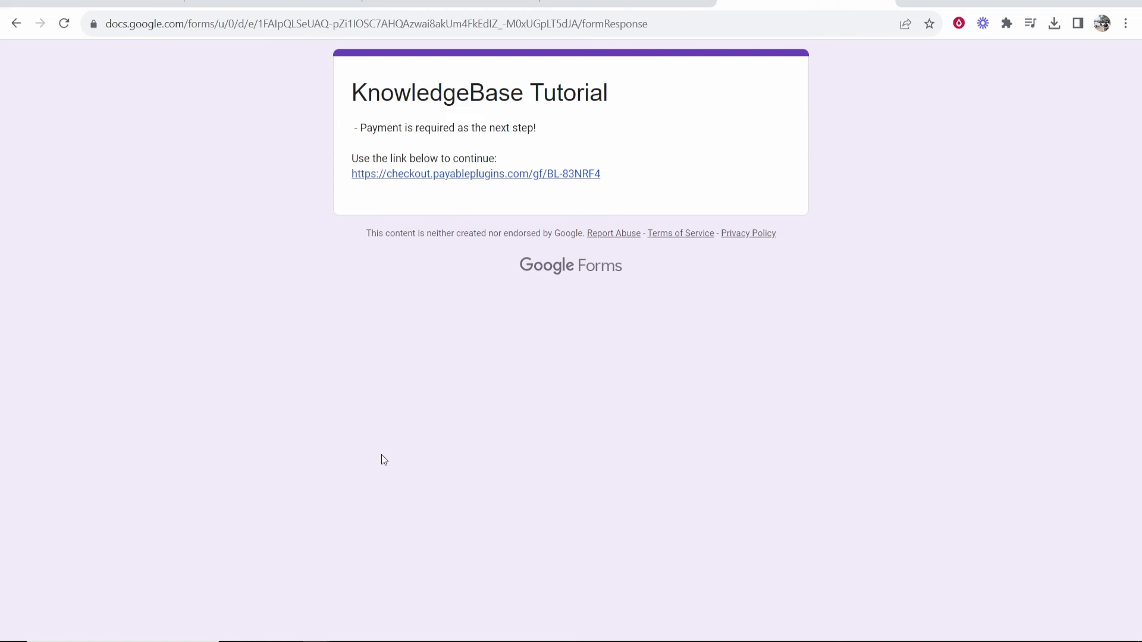
pyautogui.click(475, 173)
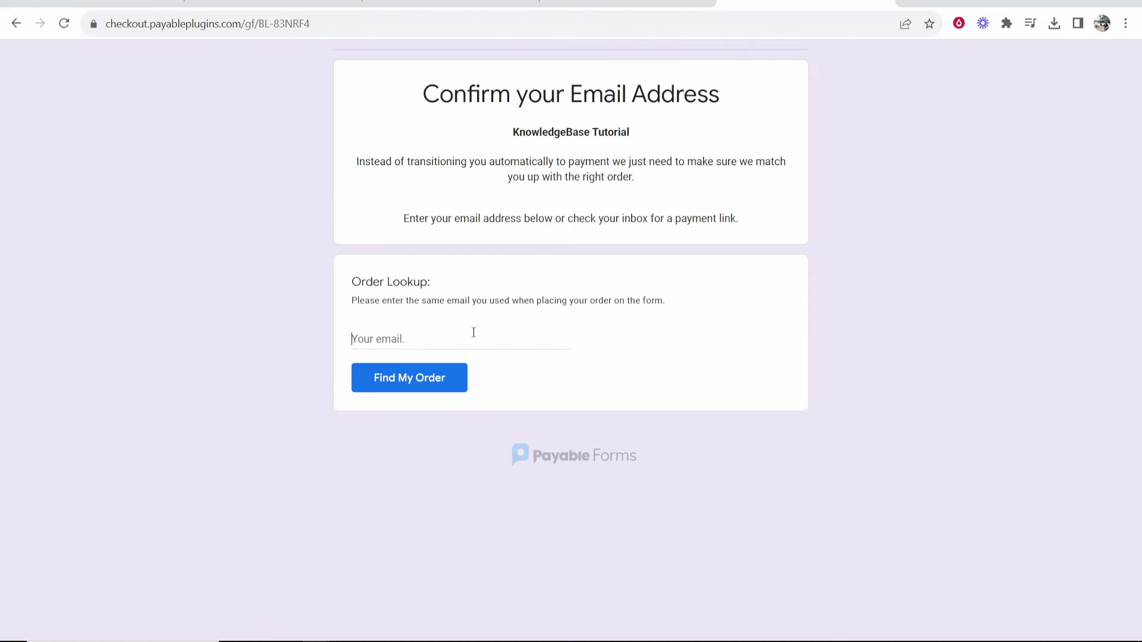
pyautogui.click(408, 377)
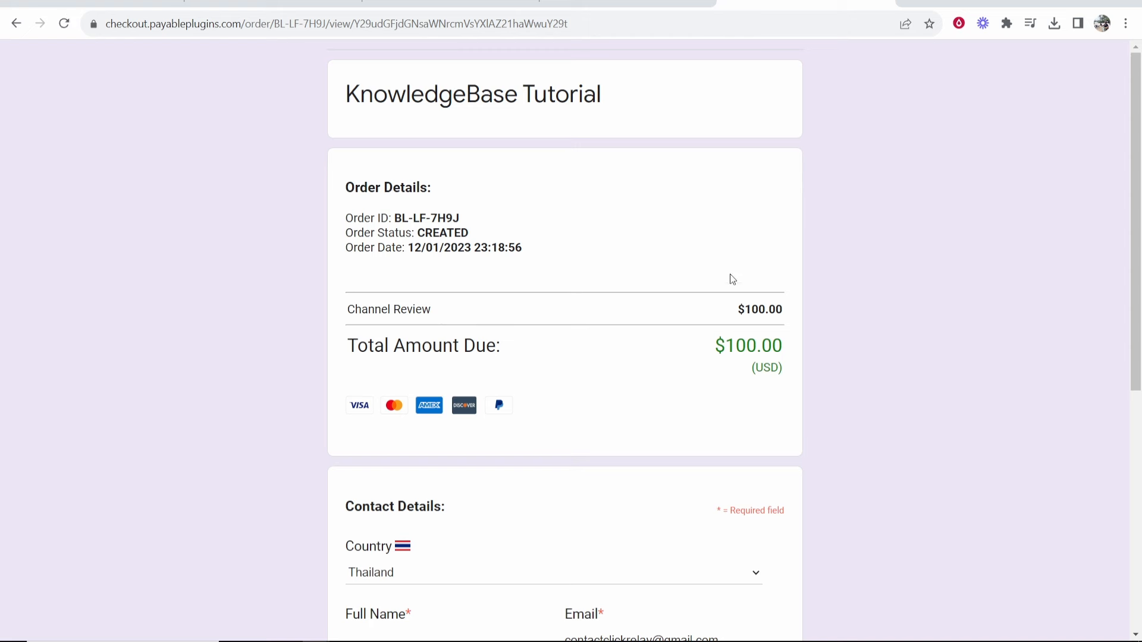
pyautogui.doubleClick(747, 345)
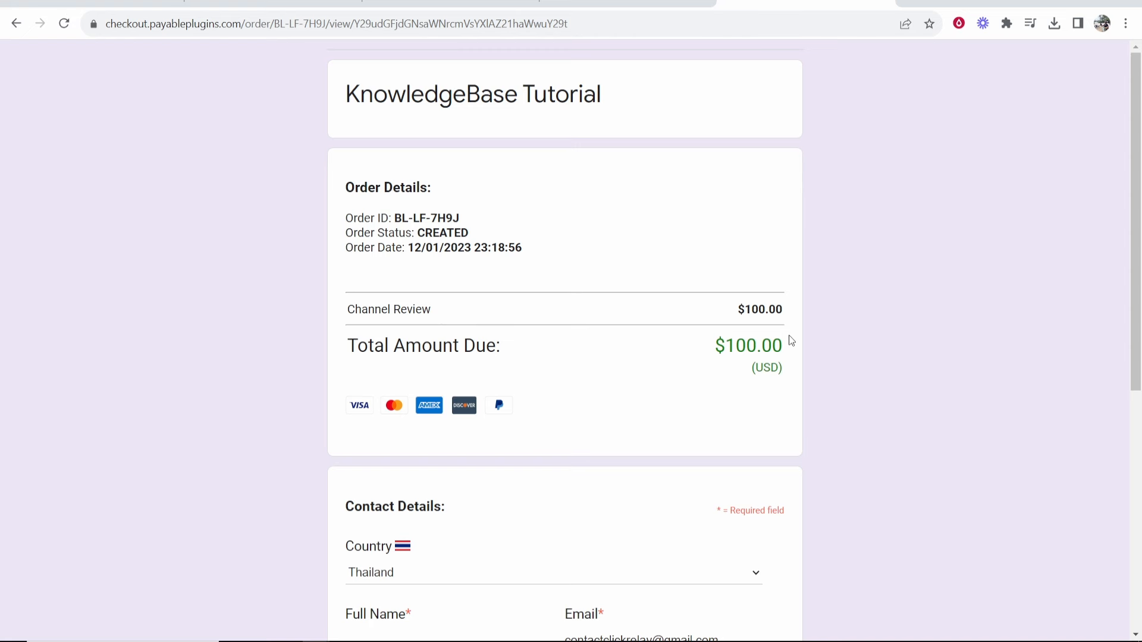
pyautogui.scroll(-3)
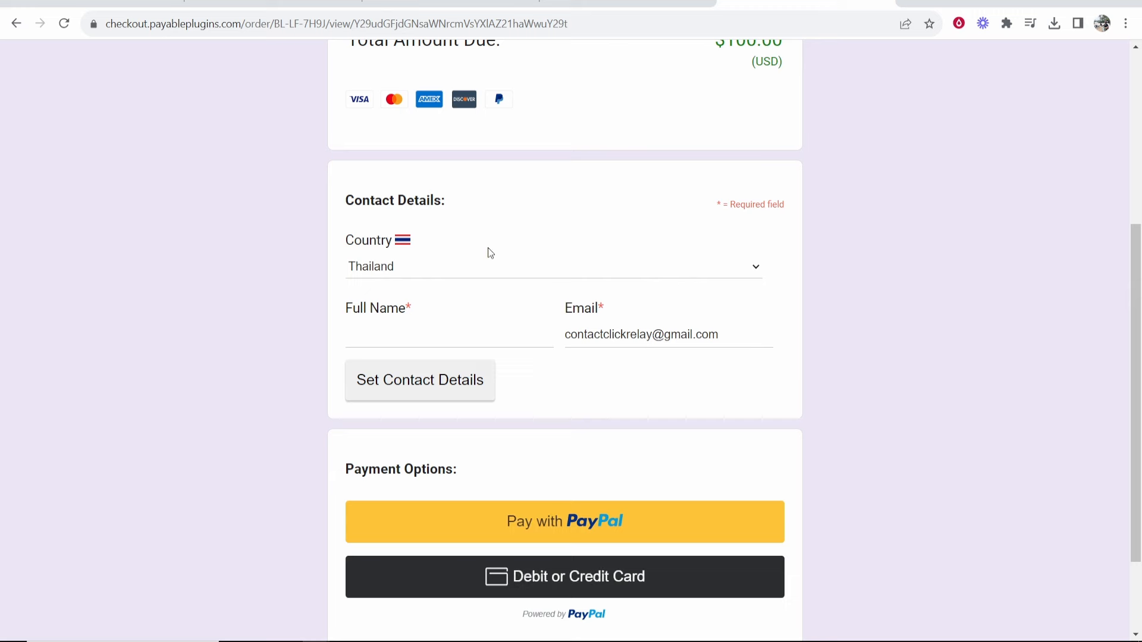
pyautogui.scroll(-3)
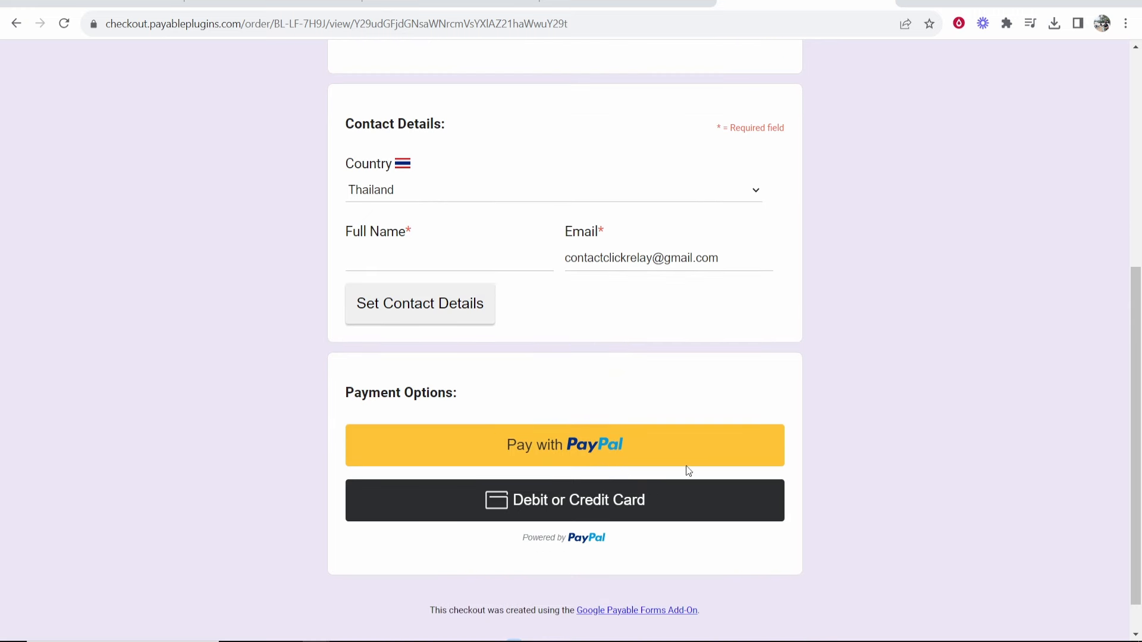
pyautogui.moveTo(914, 386)
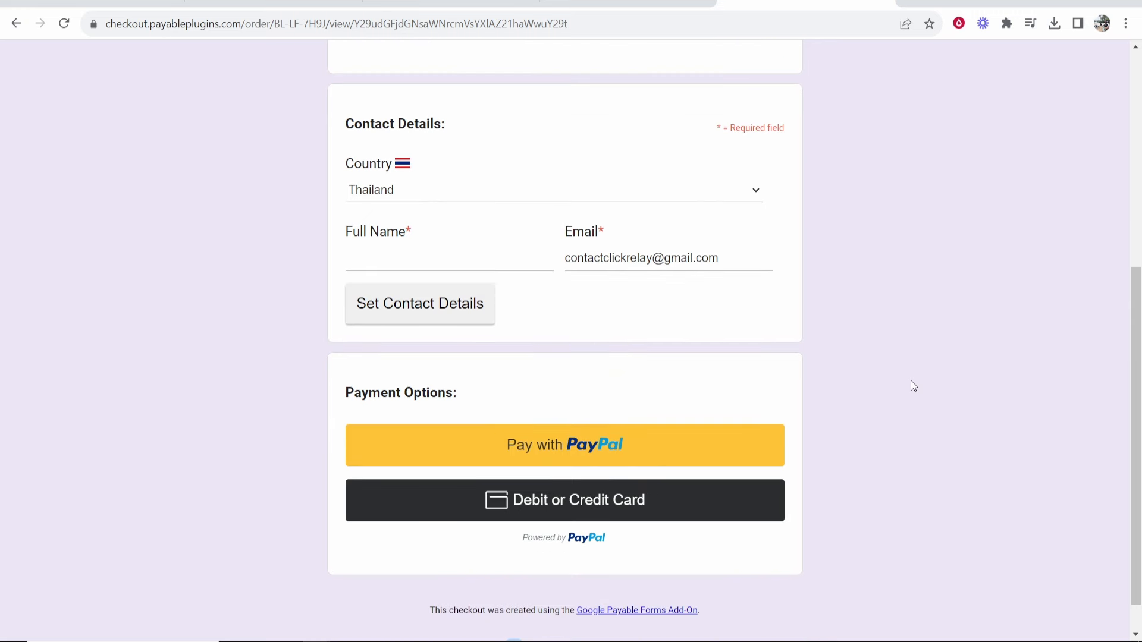